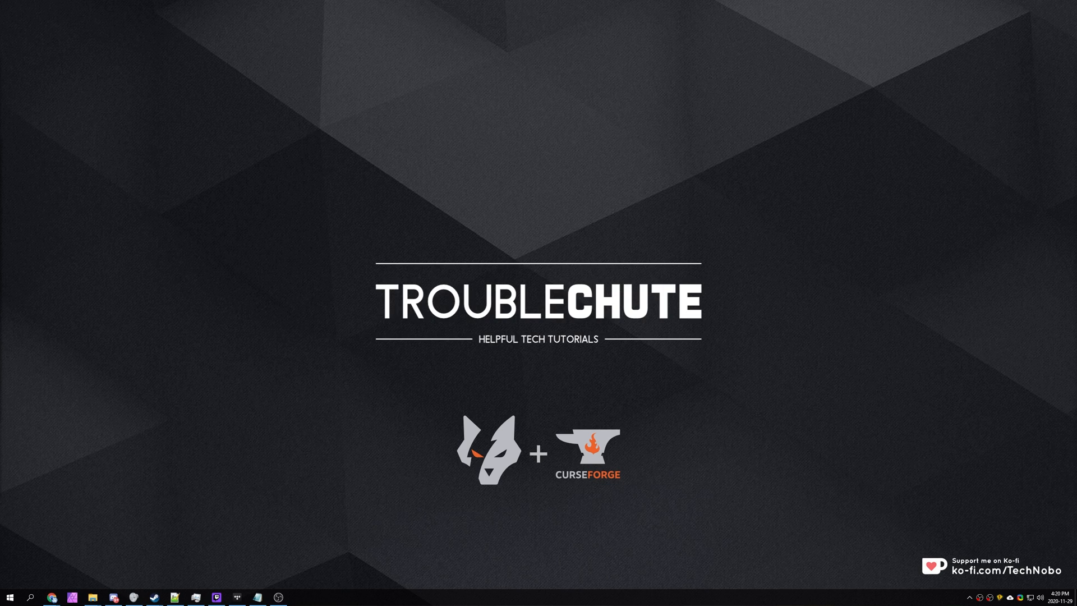
mouse_move(610, 547)
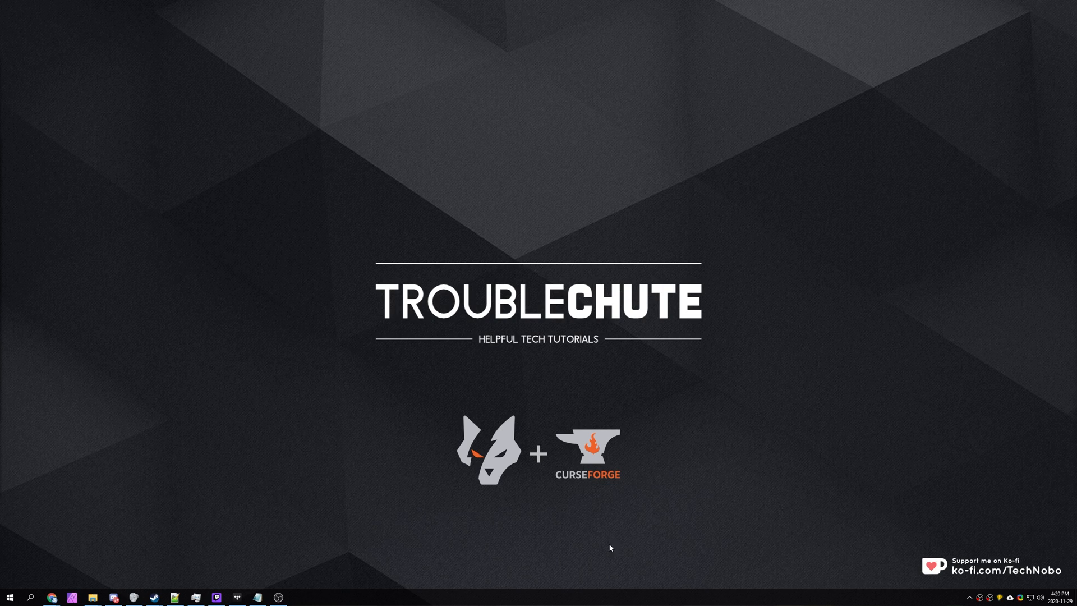
mouse_move(670, 475)
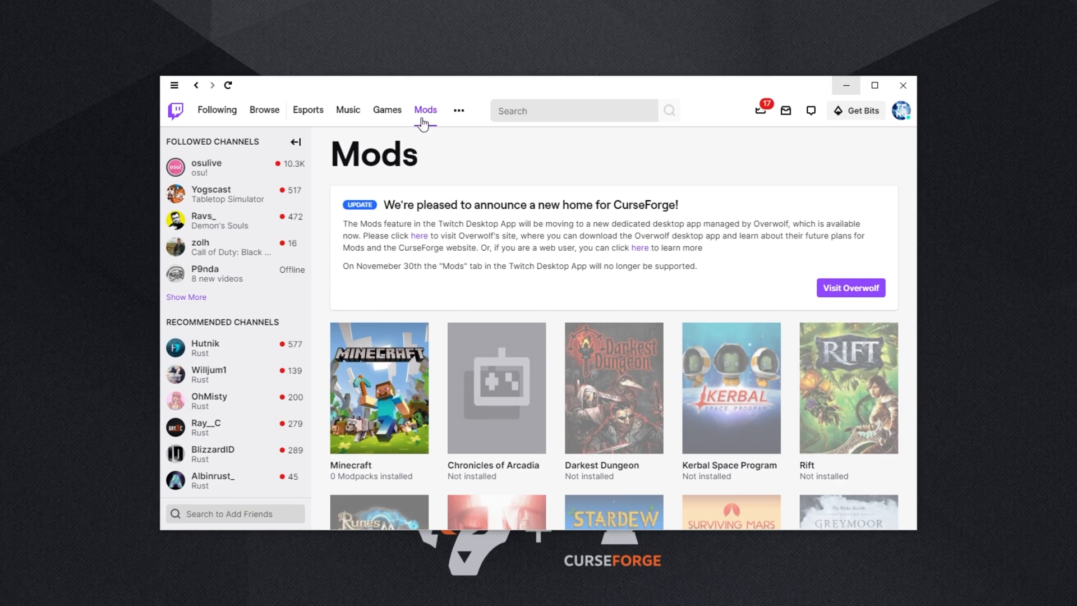
Open the Twitch Mods tab showing the CurseForge-to-Overwolf announcement.
left_click(425, 110)
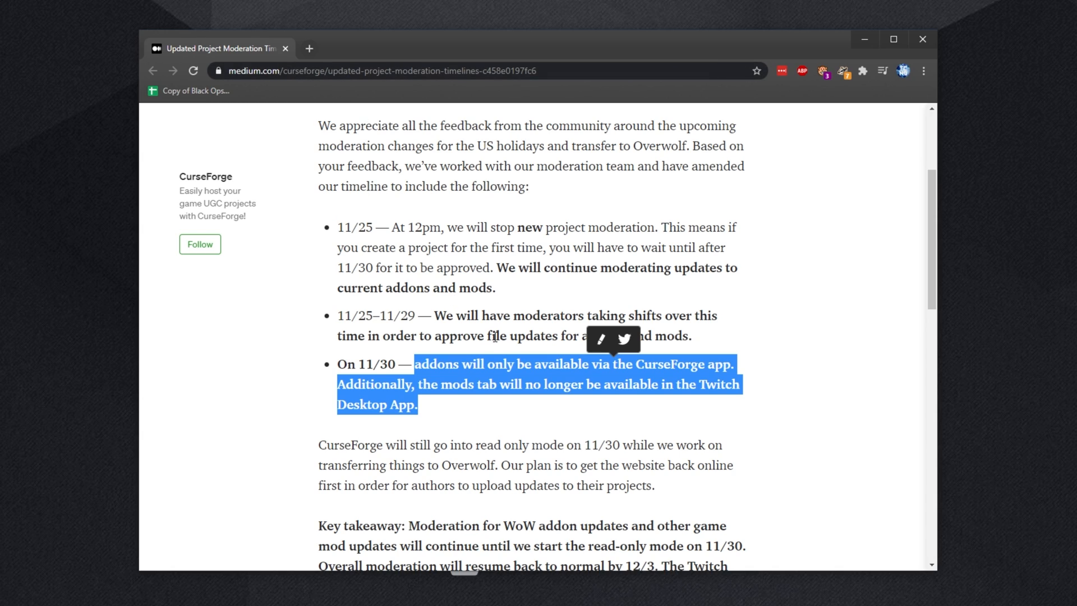
Highlight the 'On 11/30' note about the CurseForge app replacing Twitch's mods tab.
left_click(448, 364)
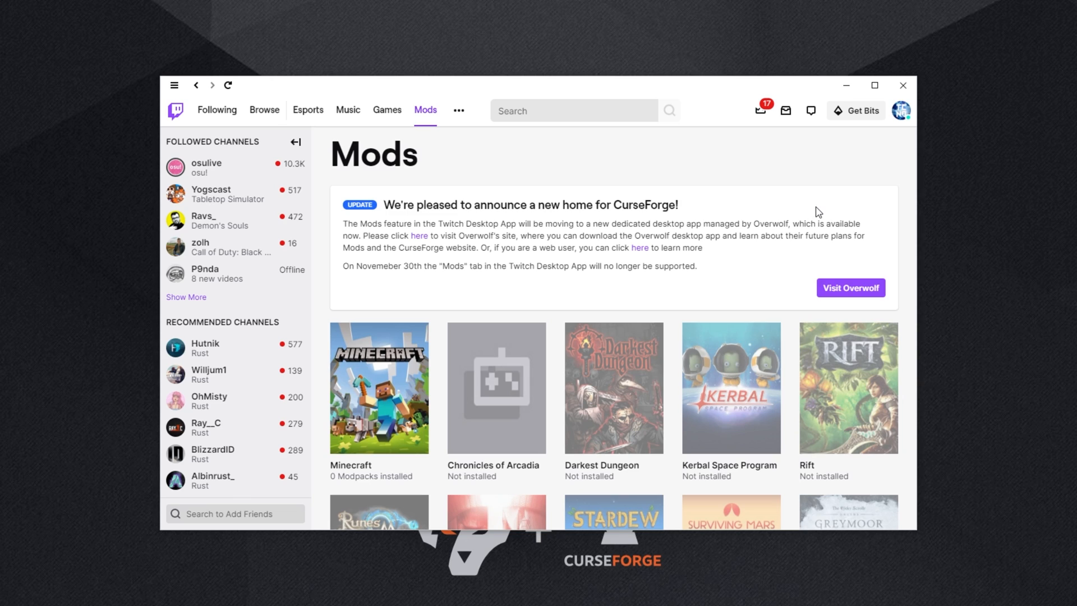
mouse_move(795, 216)
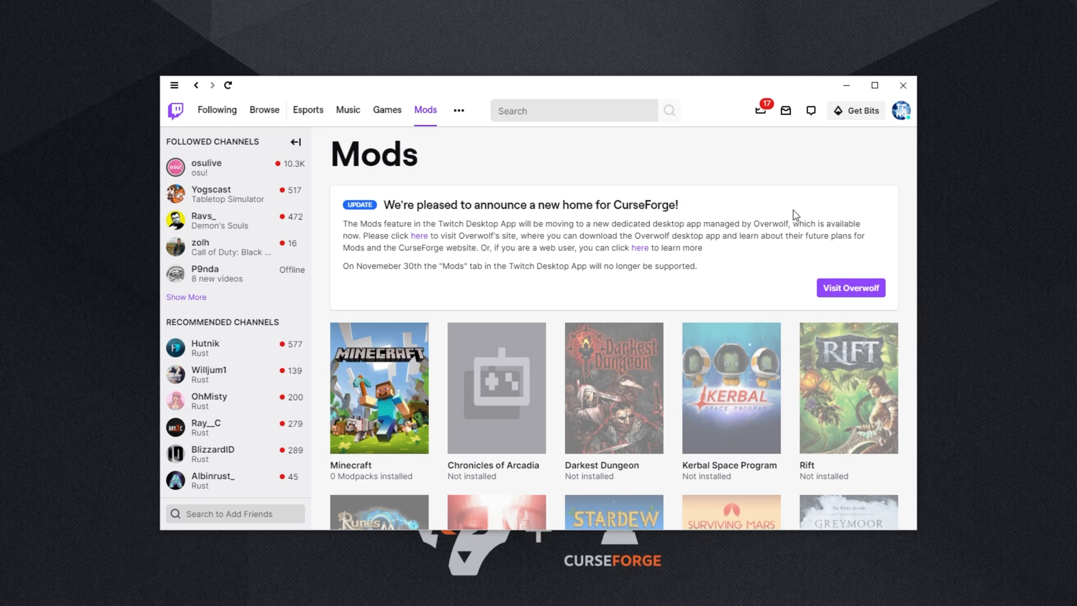
mouse_move(758, 183)
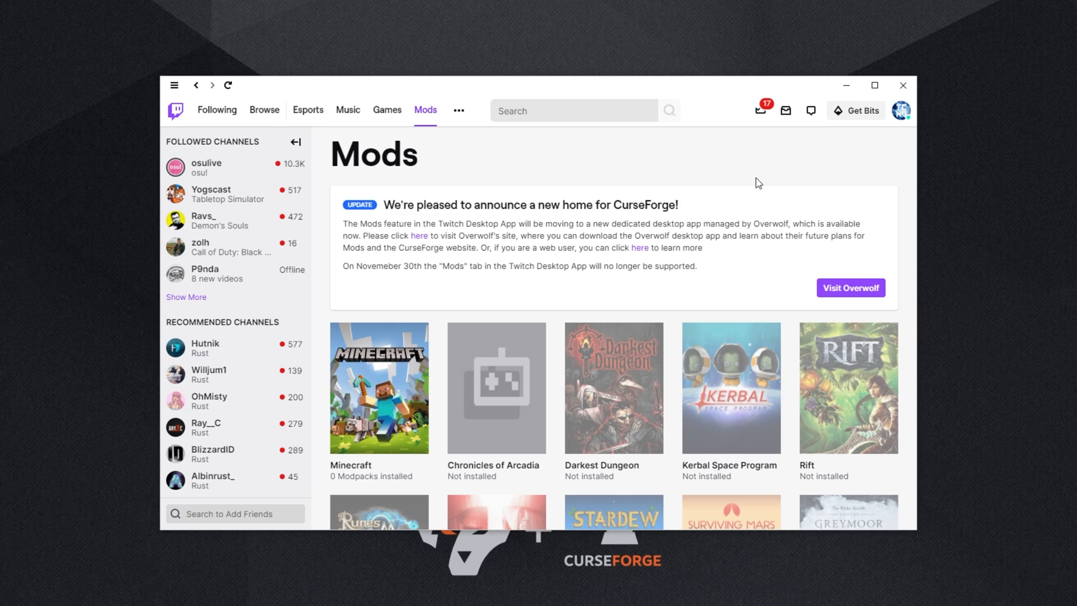
mouse_move(727, 214)
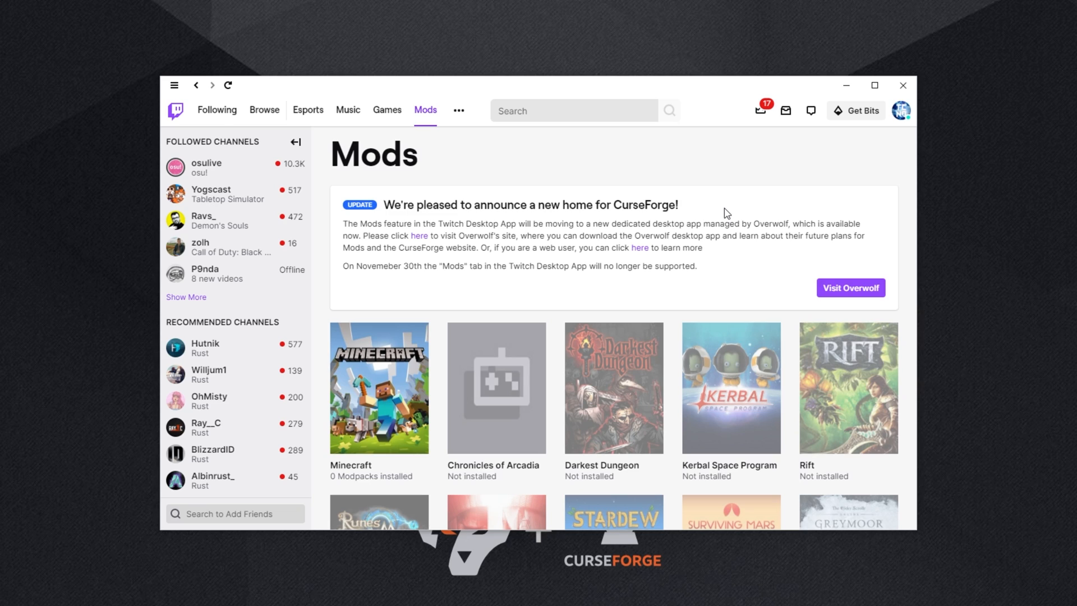
mouse_move(734, 219)
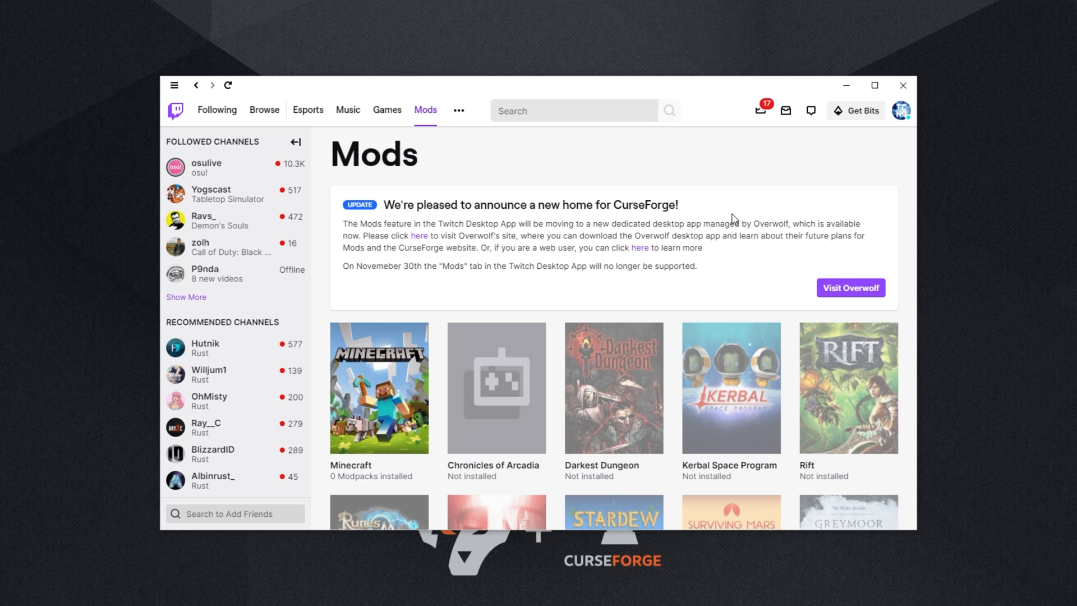
mouse_move(636, 290)
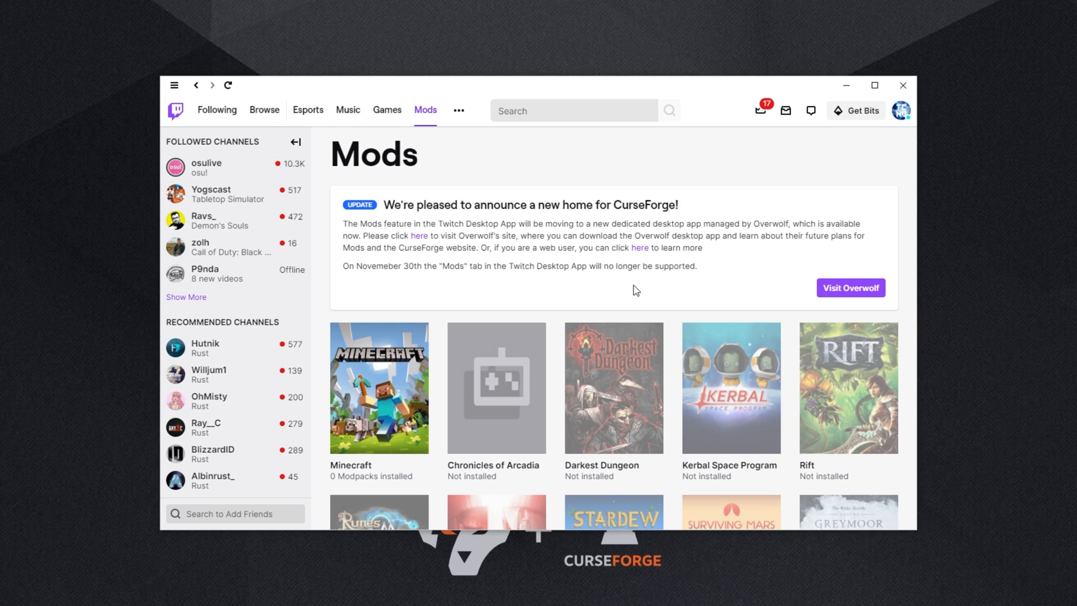
mouse_move(780, 236)
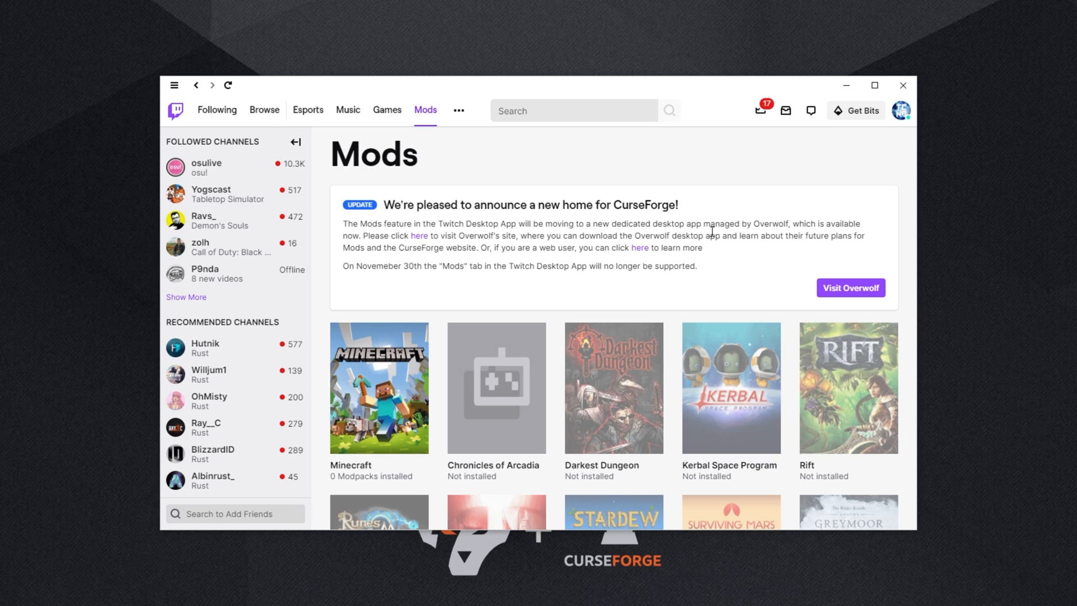
mouse_move(404, 132)
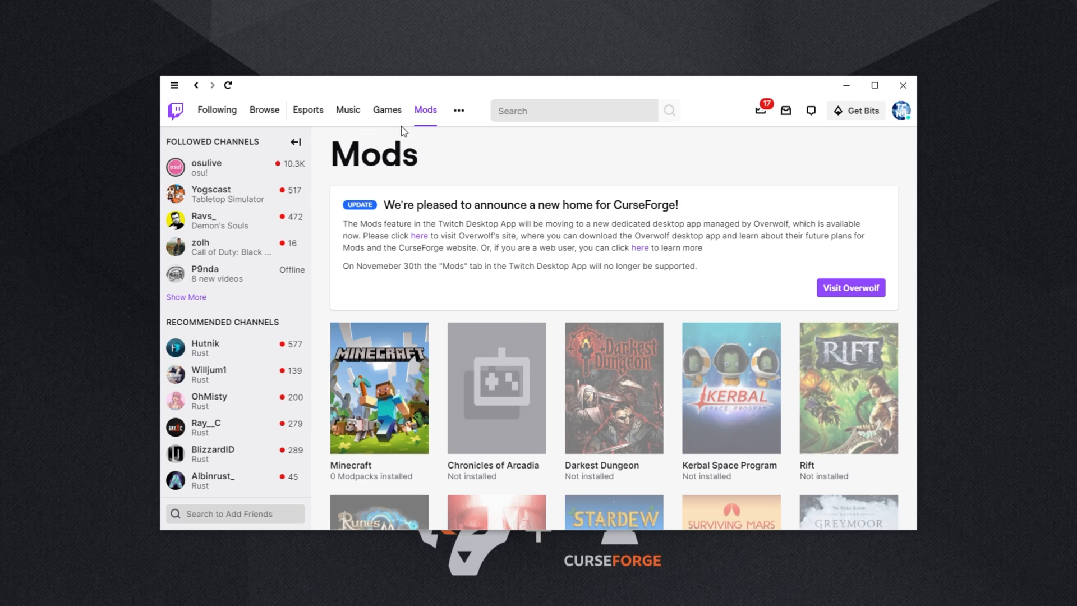
Read the CurseForge-to-Overwolf banner on the Mods page, then close Twitch.
left_click_drag(395, 205, 677, 205)
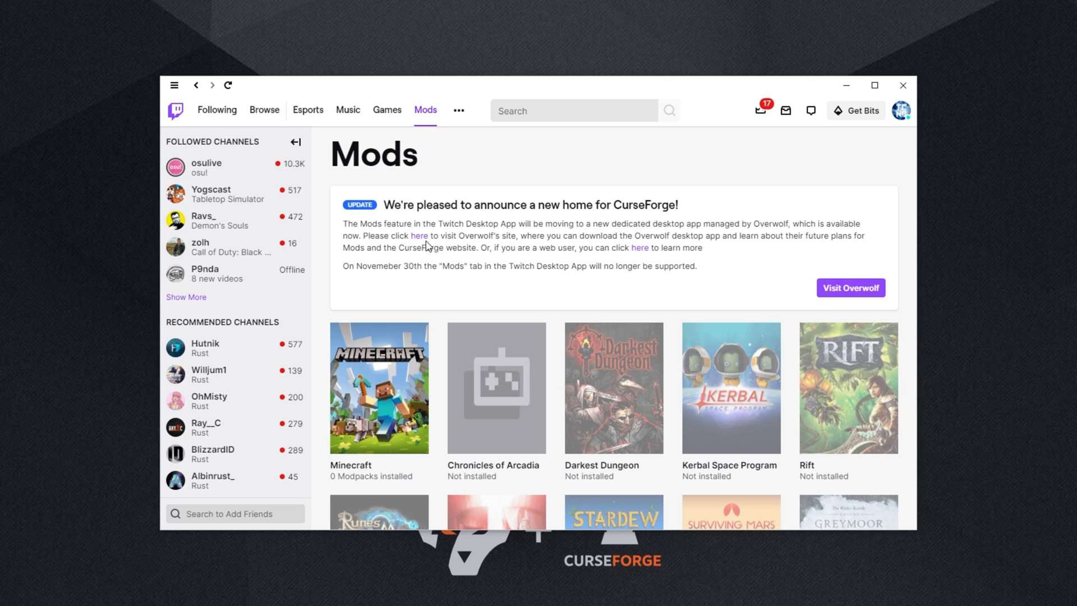
mouse_move(488, 245)
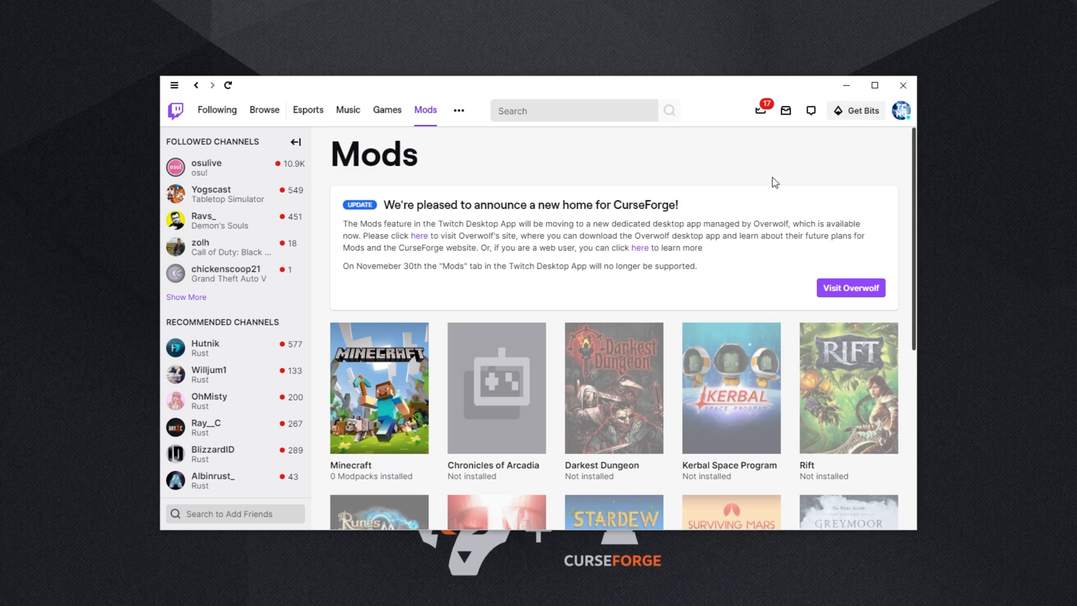
mouse_move(903, 85)
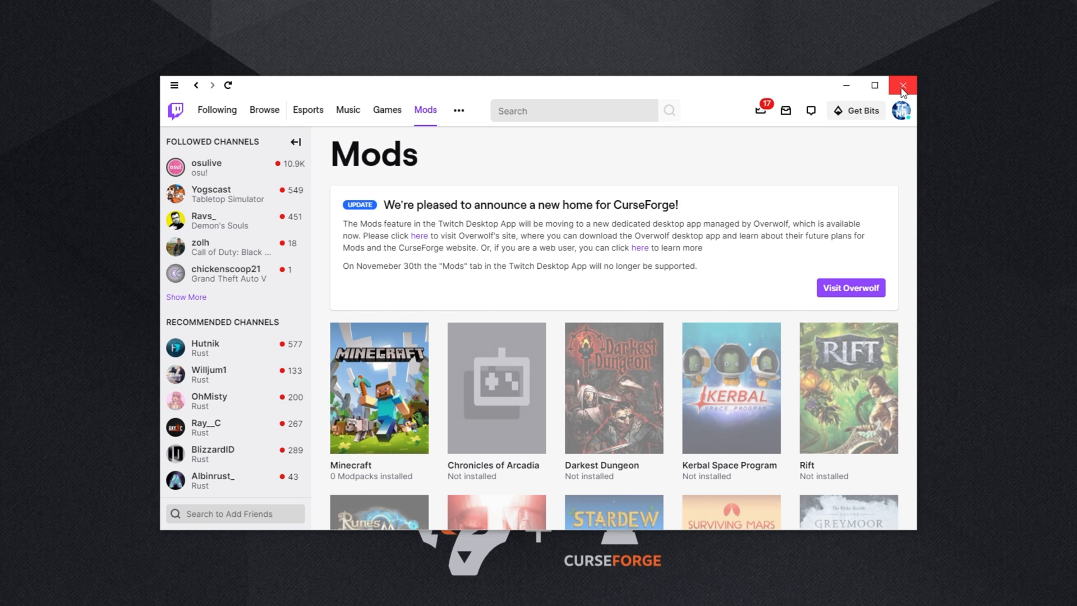
left_click(850, 287)
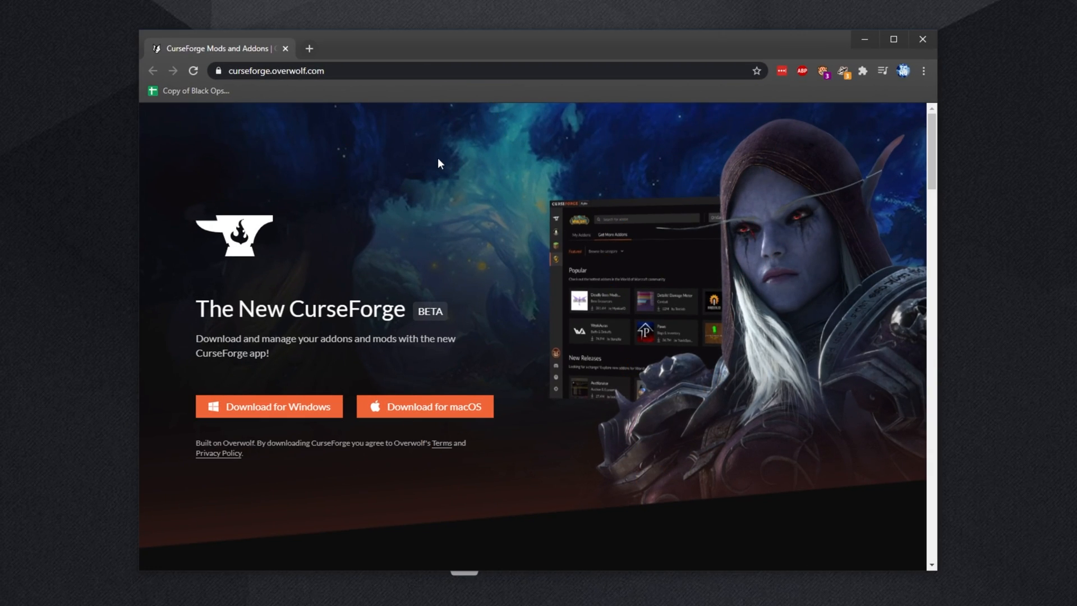
mouse_move(402, 162)
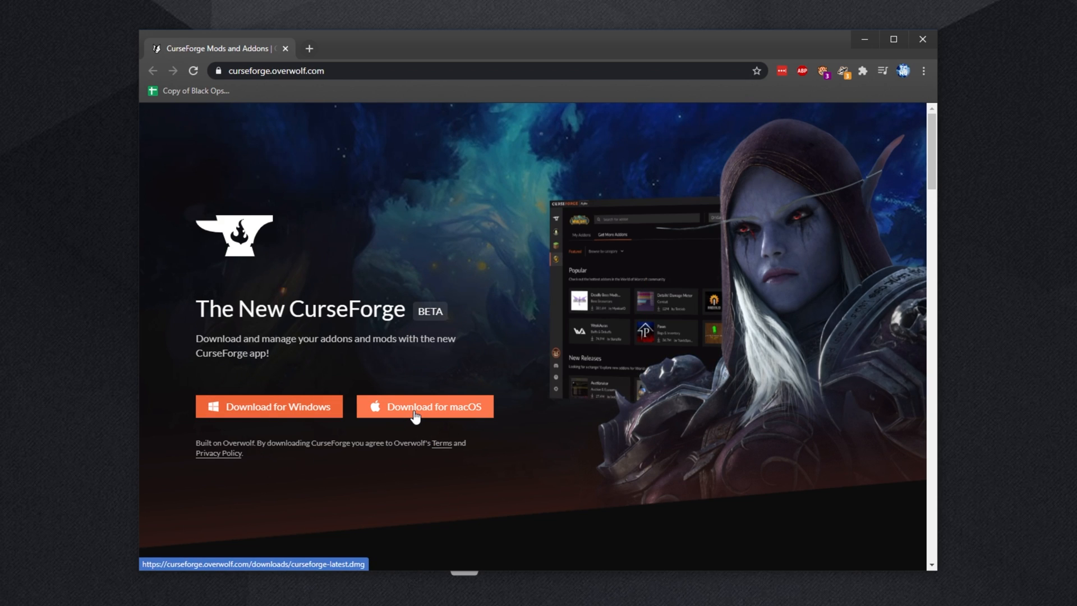
Download the CurseForge Windows installer from curseforge.overwolf.com, then scroll to Stay Updated.
left_click(424, 406)
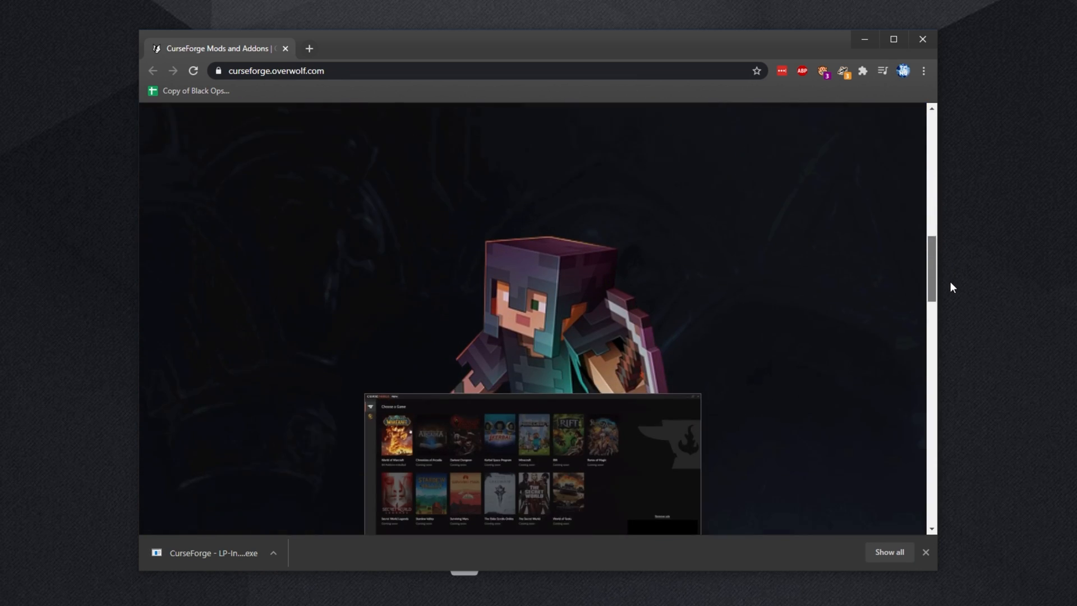
scroll("down", 3)
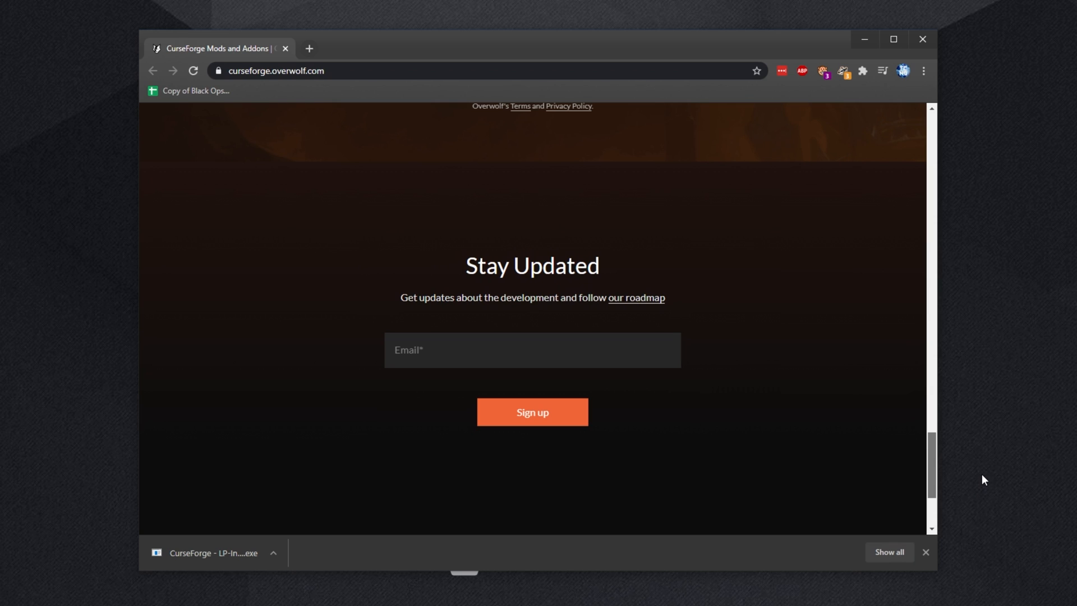
scroll("down", 3)
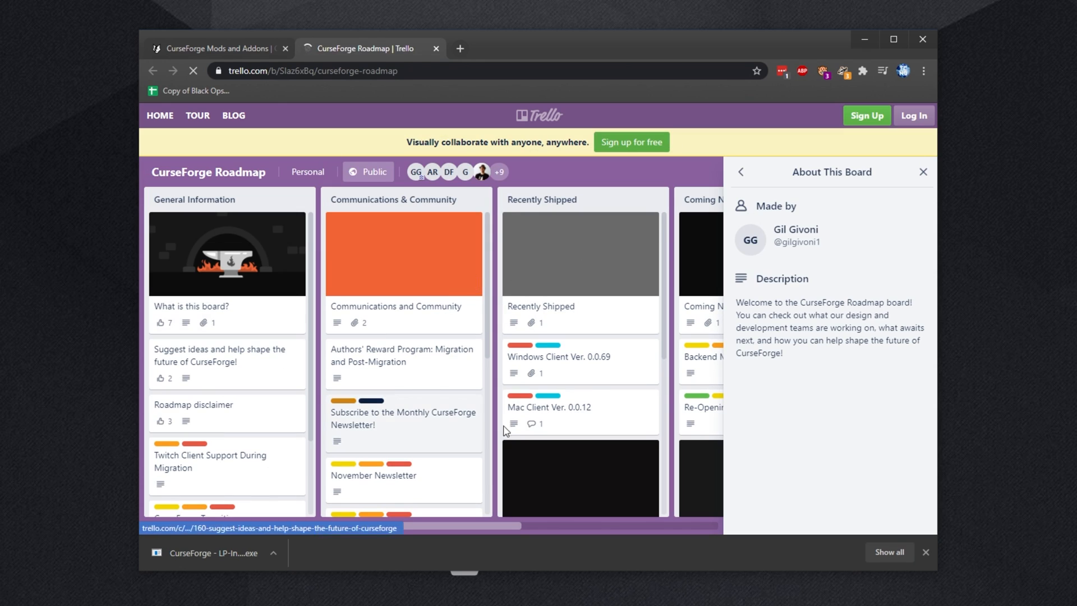
Dismiss the board description and scroll right to the Future Development roadmap list.
left_click(923, 172)
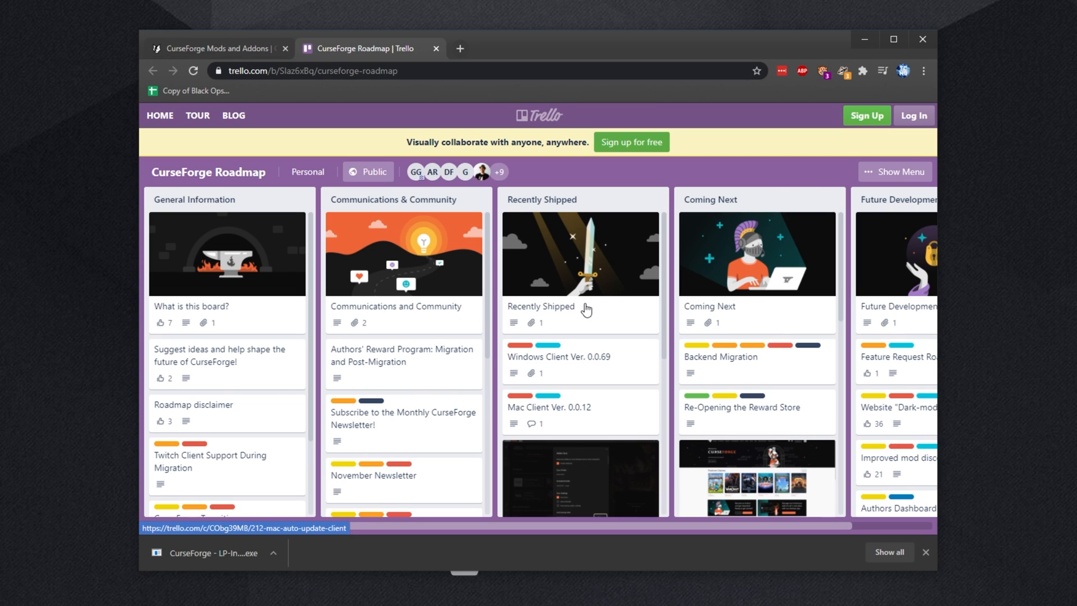
scroll("right", 3)
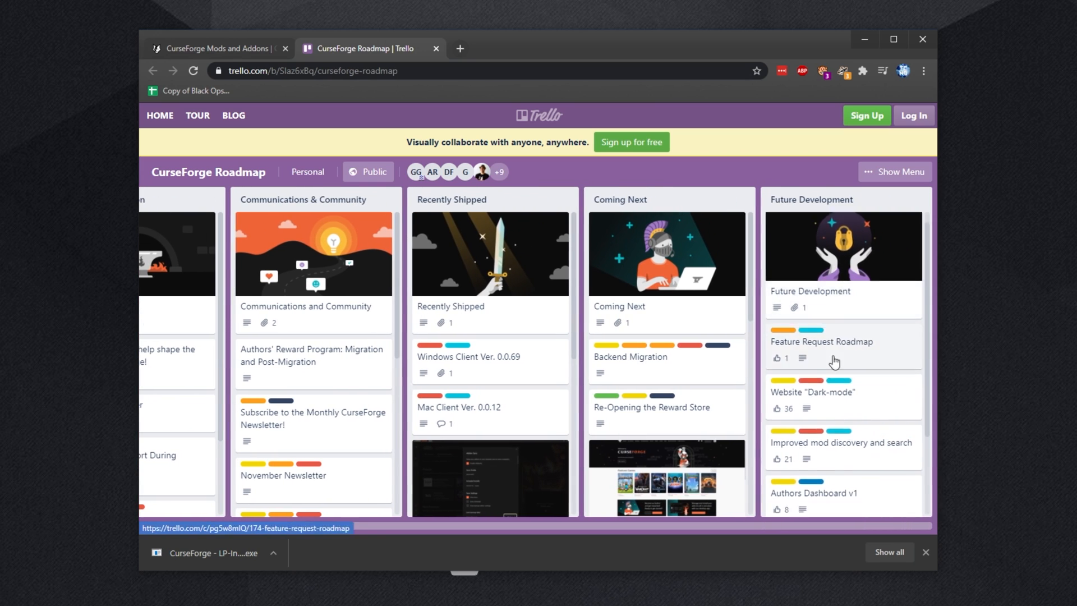
left_click(435, 48)
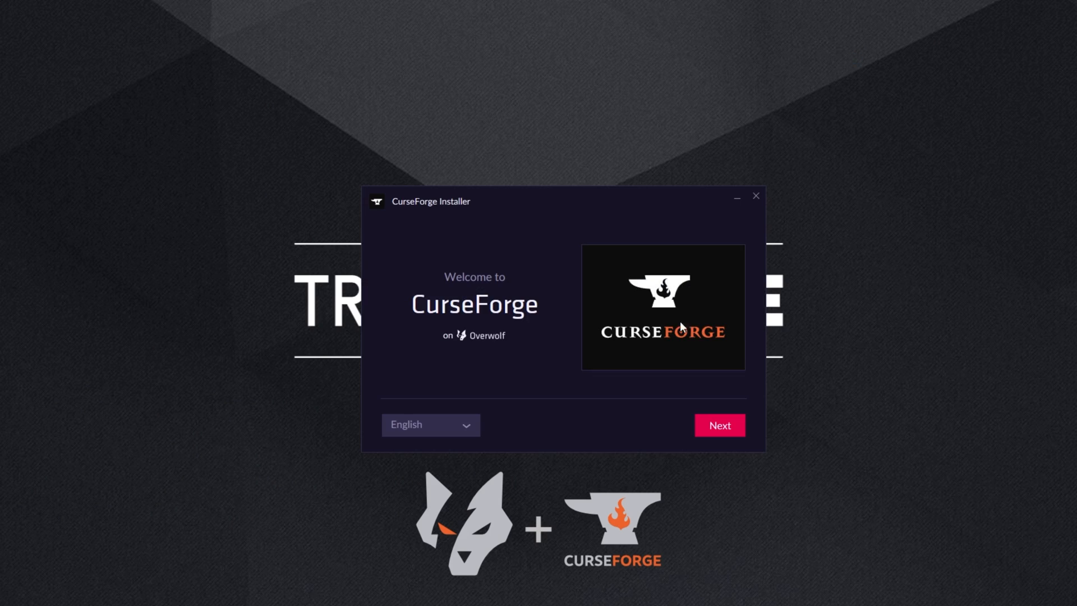
mouse_move(463, 395)
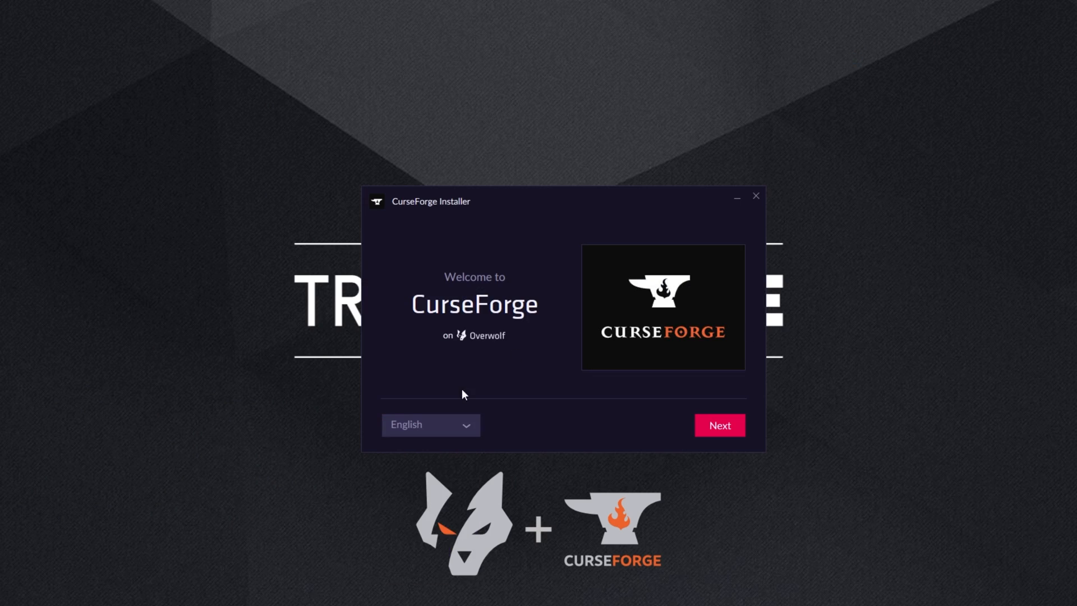
Install CurseForge with an Overwolf desktop shortcut and accepted terms, then launch it.
left_click(719, 425)
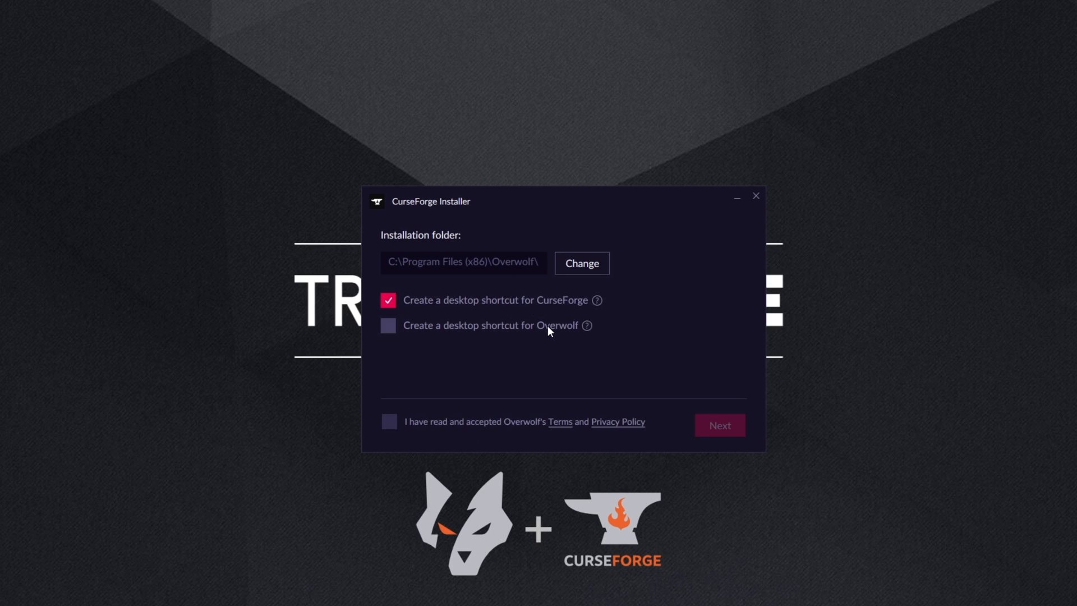
left_click(388, 325)
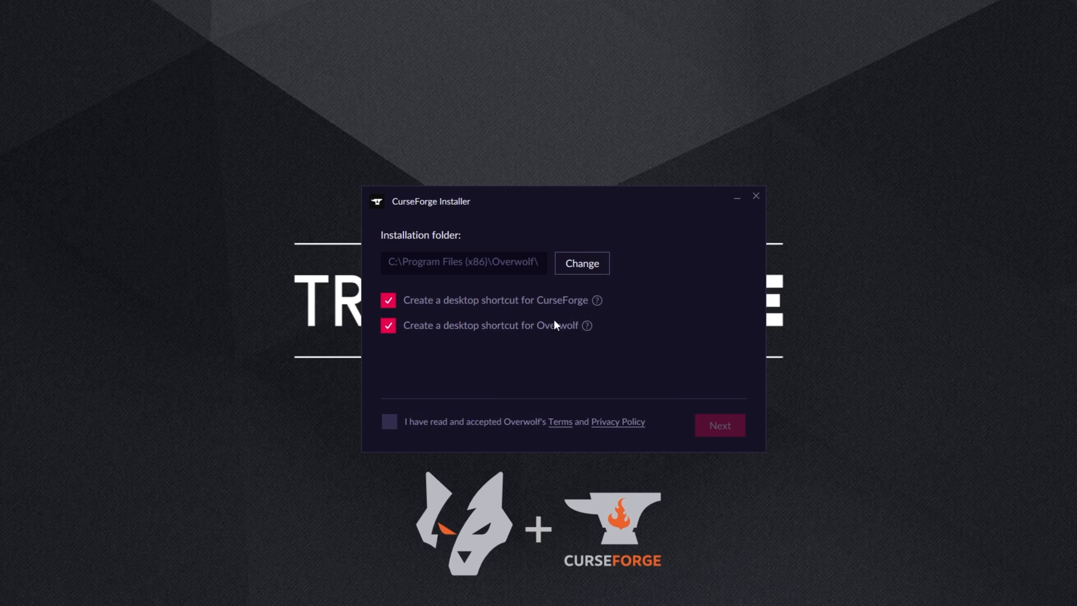
mouse_move(585, 324)
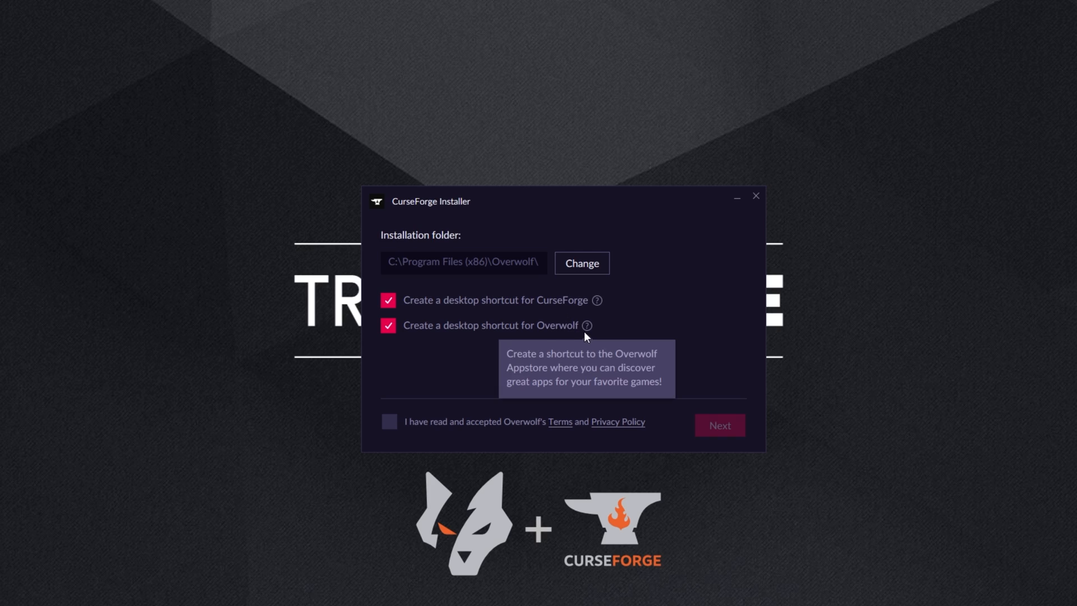
mouse_move(597, 300)
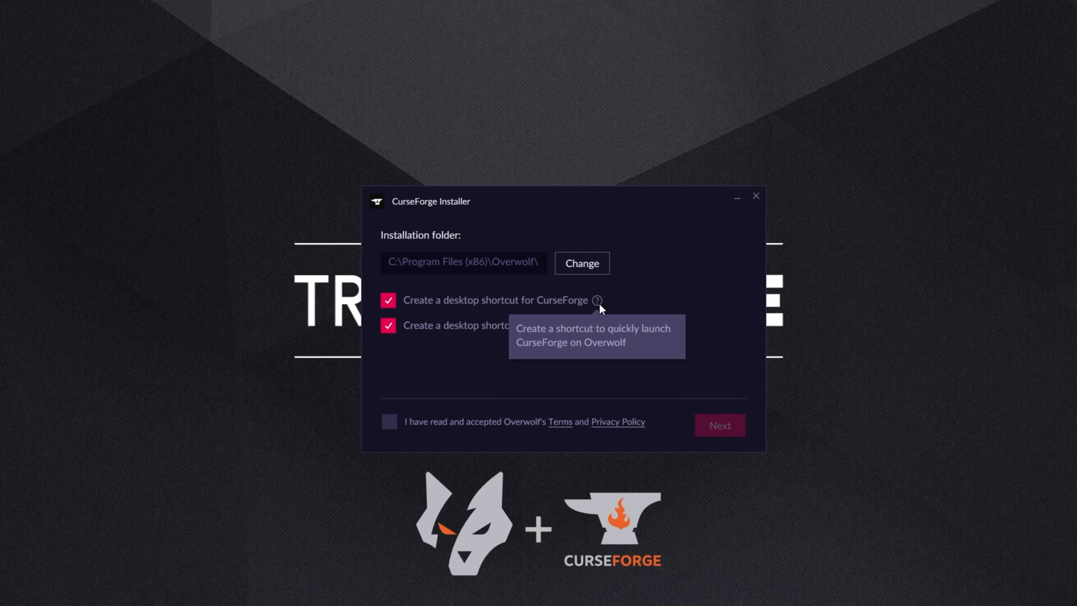
mouse_move(522, 318)
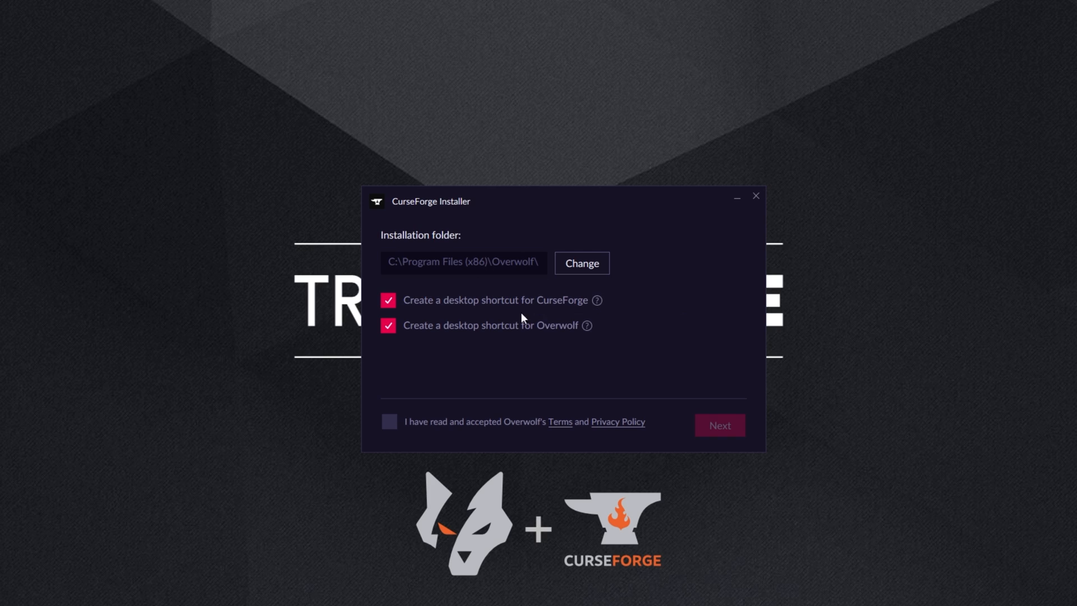
left_click(389, 422)
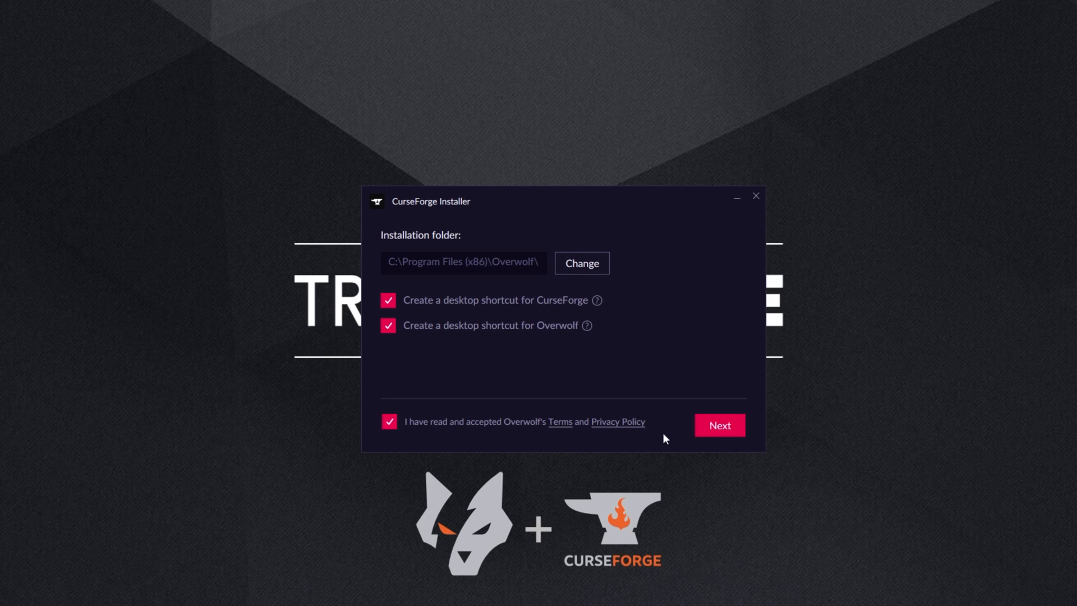
left_click(719, 425)
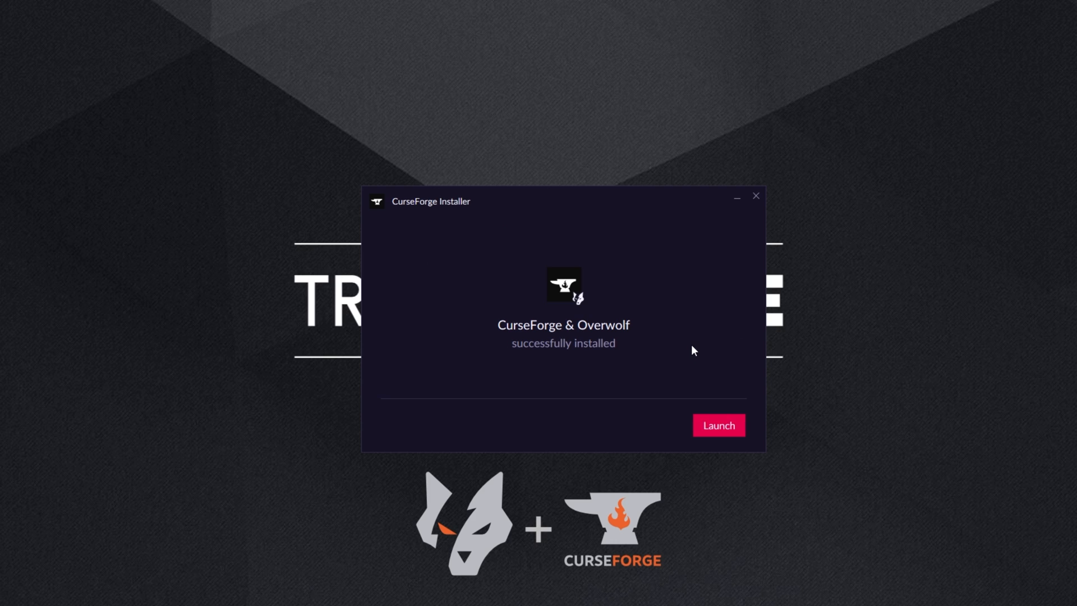
left_click(718, 425)
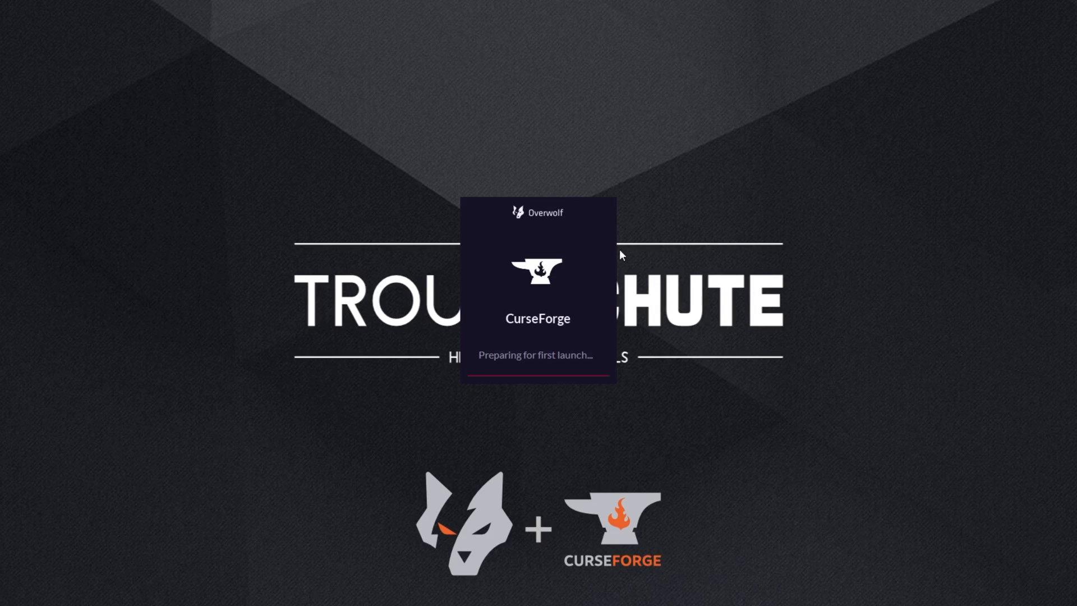
mouse_move(694, 275)
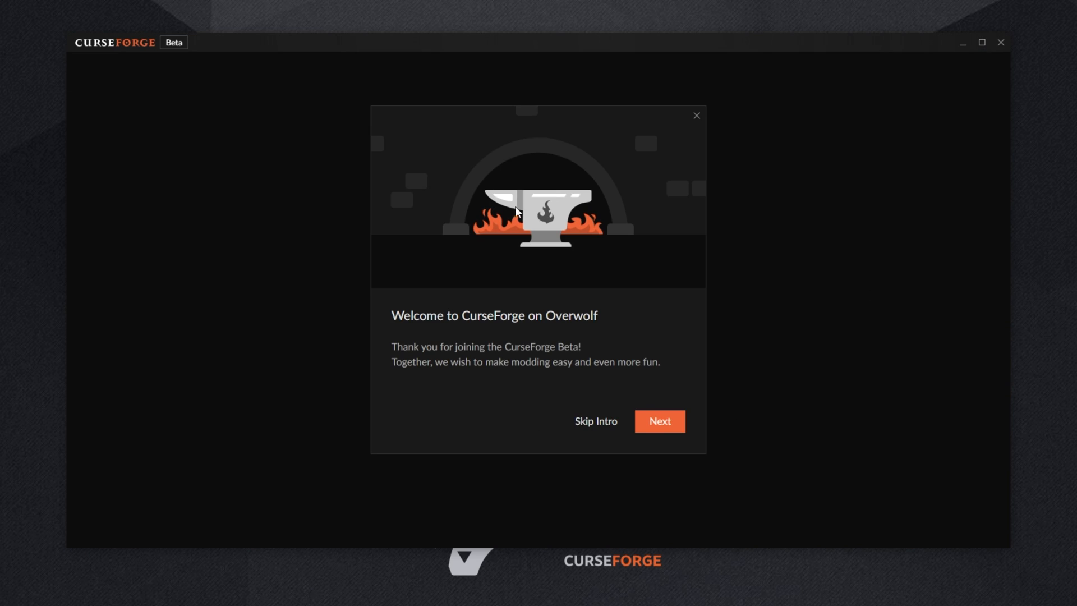
Step through all intro pages and finish with Get Started.
left_click(659, 422)
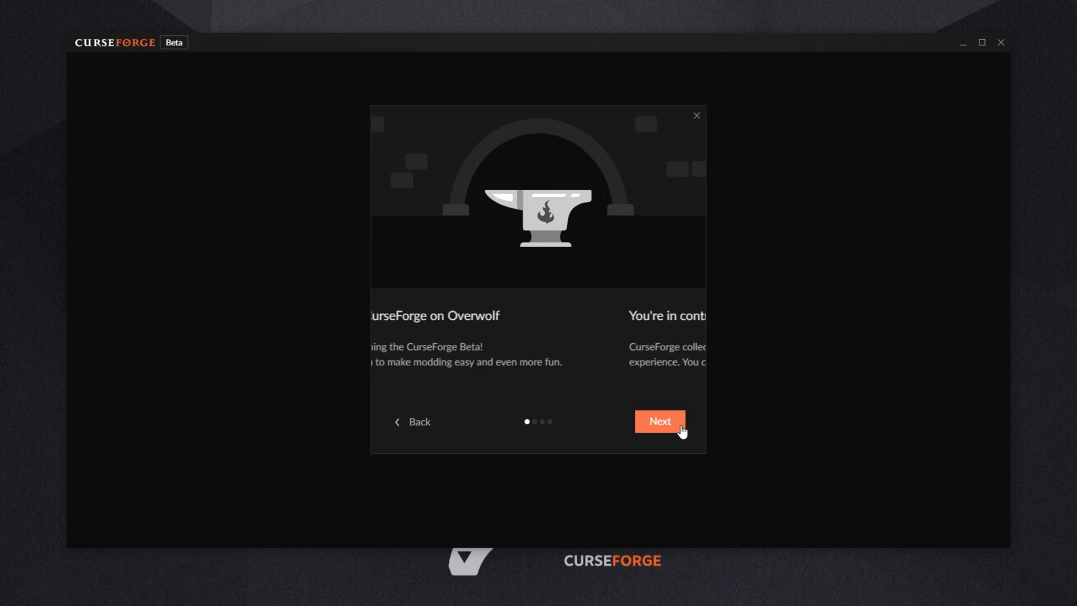
left_click(659, 422)
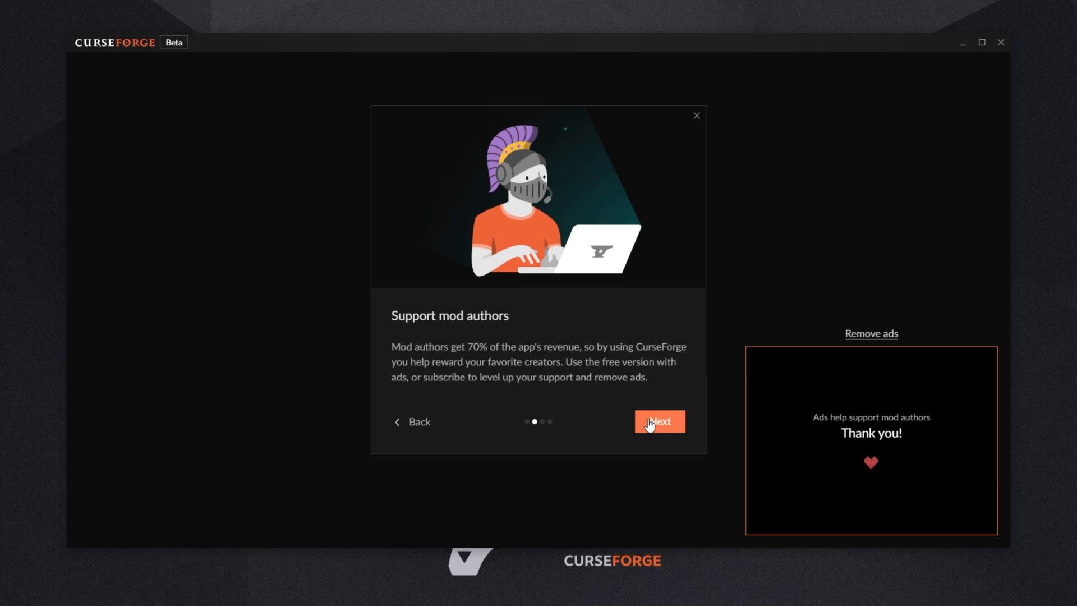
left_click(659, 421)
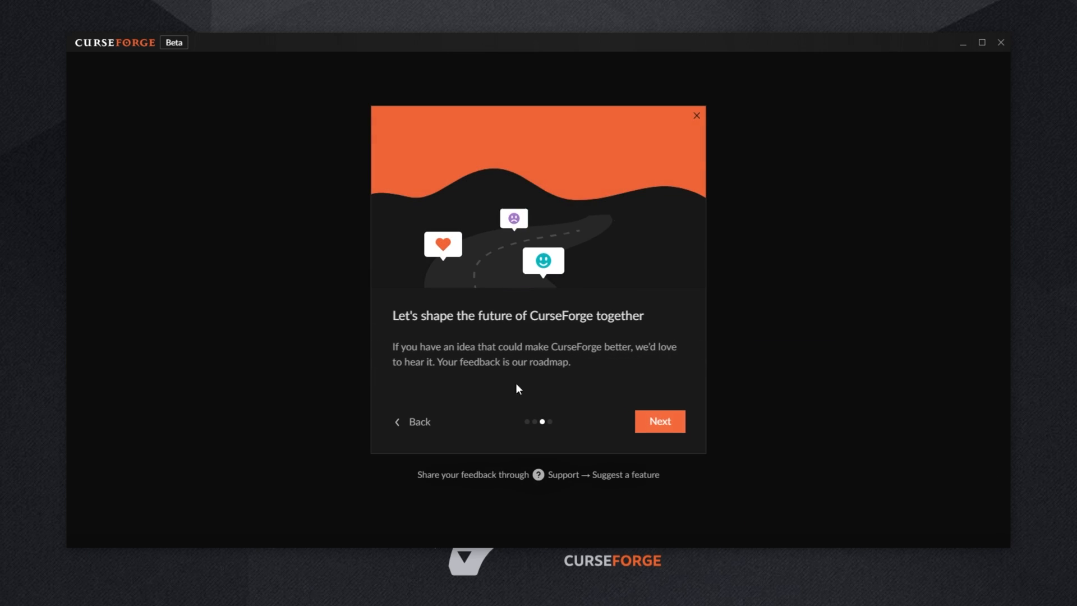
left_click(658, 421)
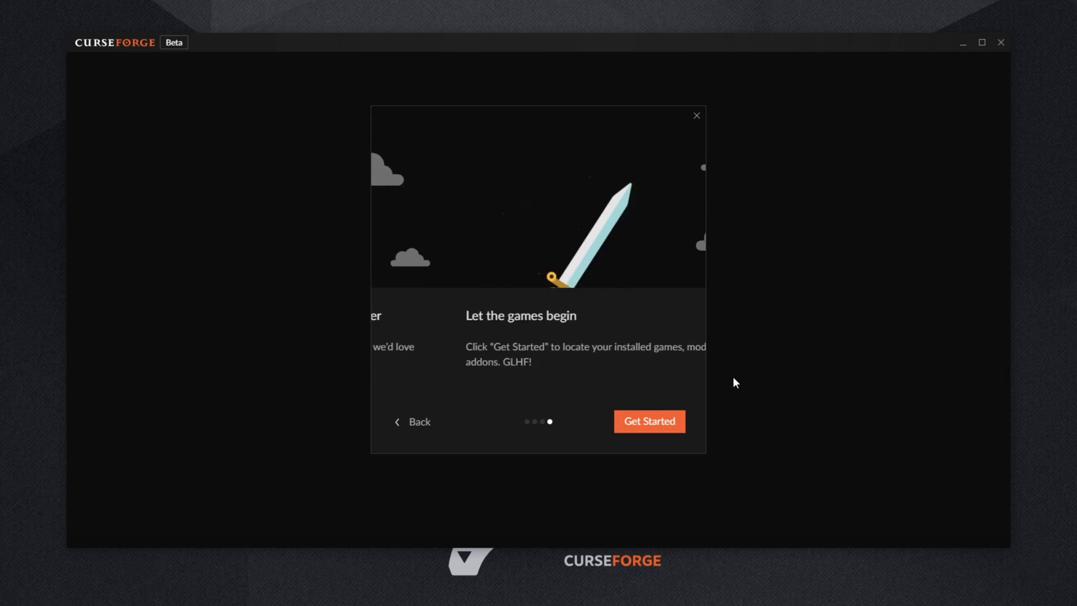
left_click(649, 421)
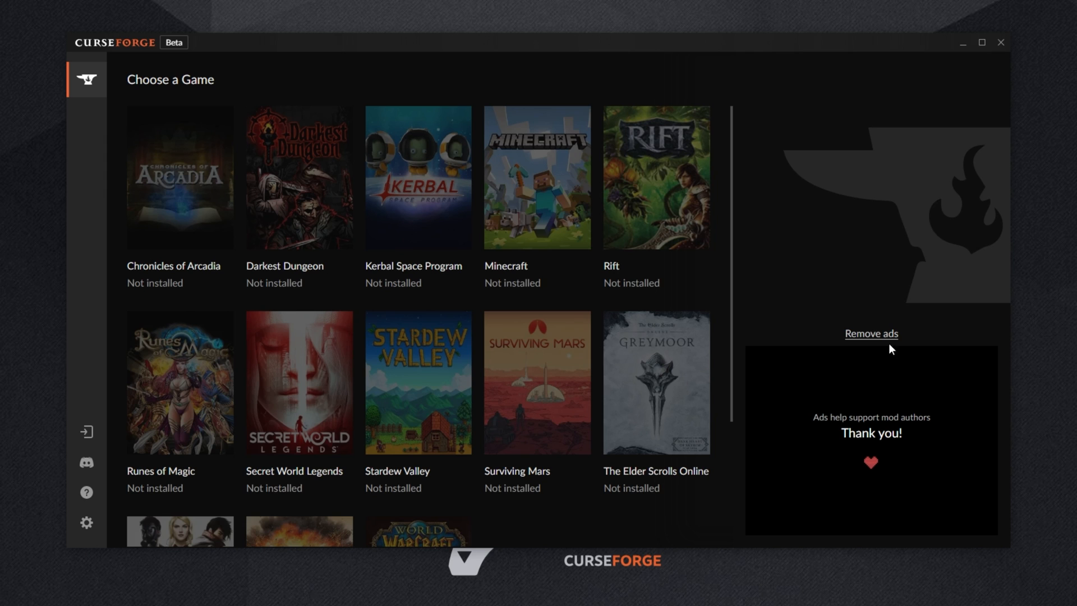
left_click(870, 333)
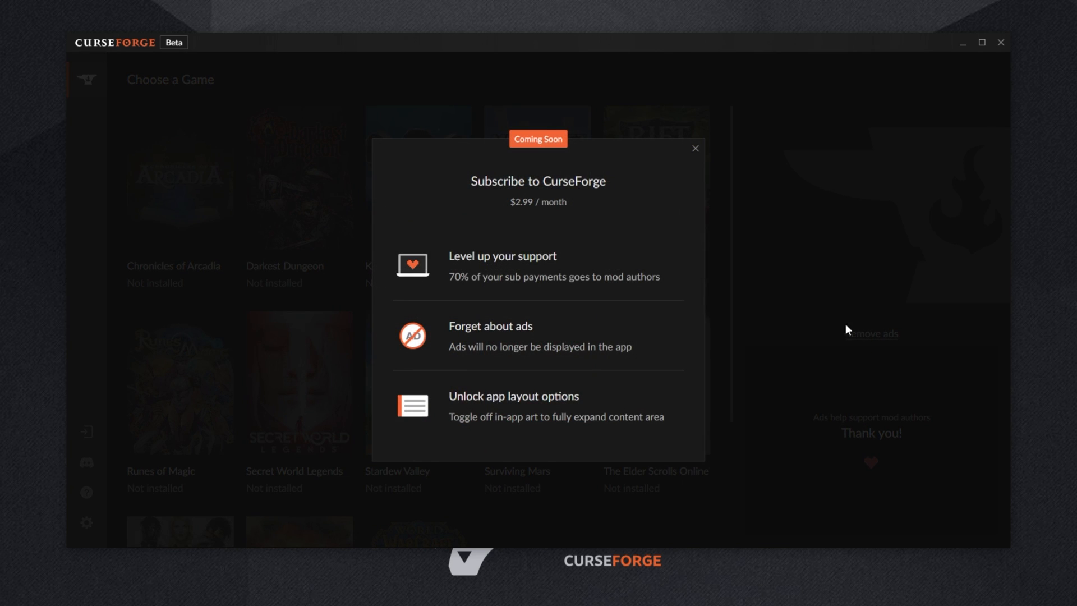
mouse_move(506, 296)
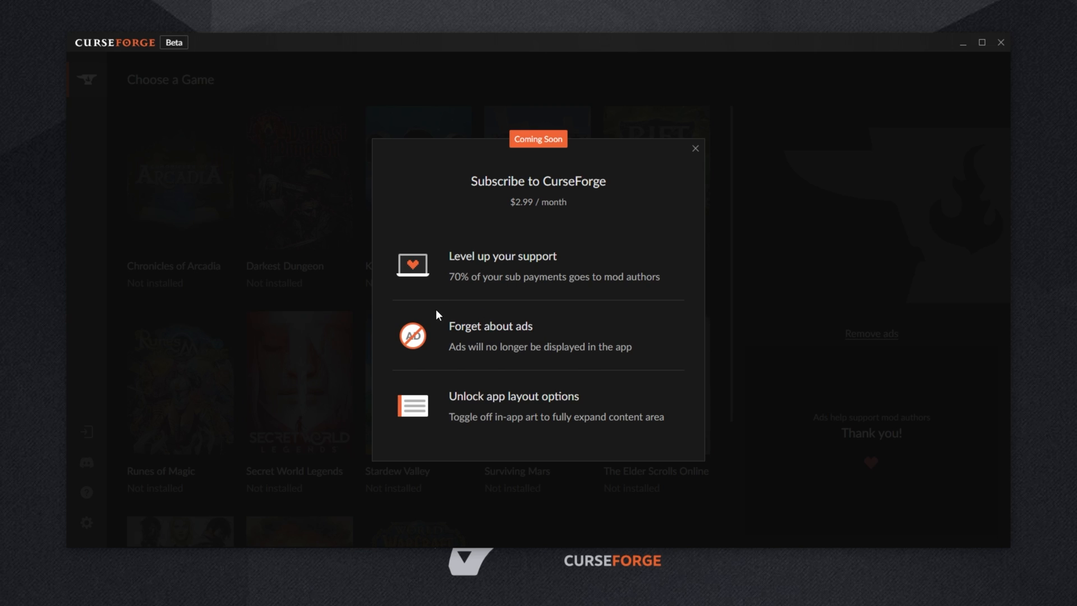
mouse_move(624, 352)
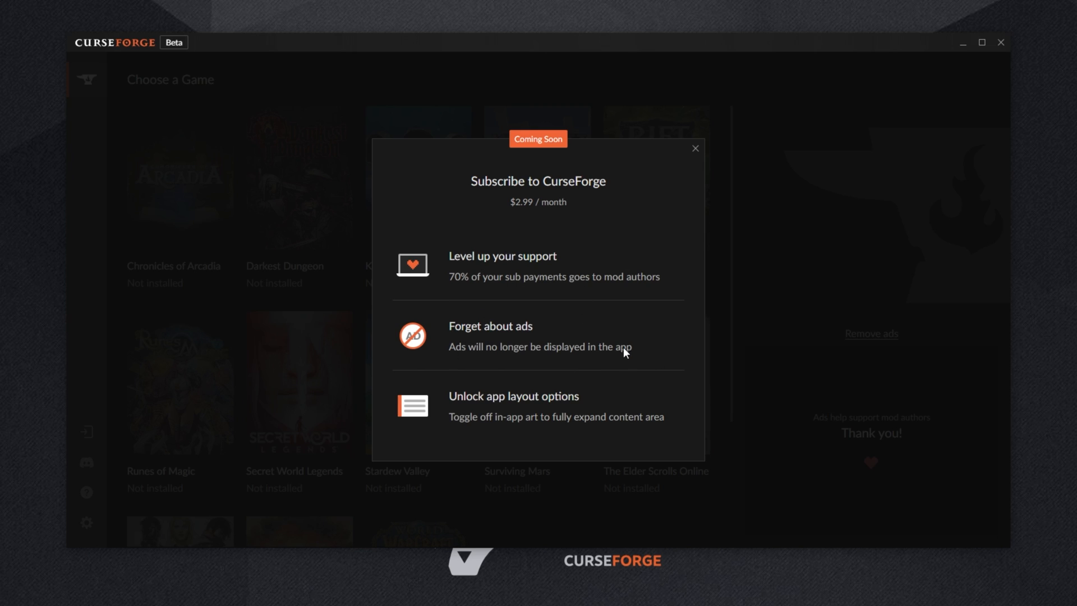
mouse_move(823, 249)
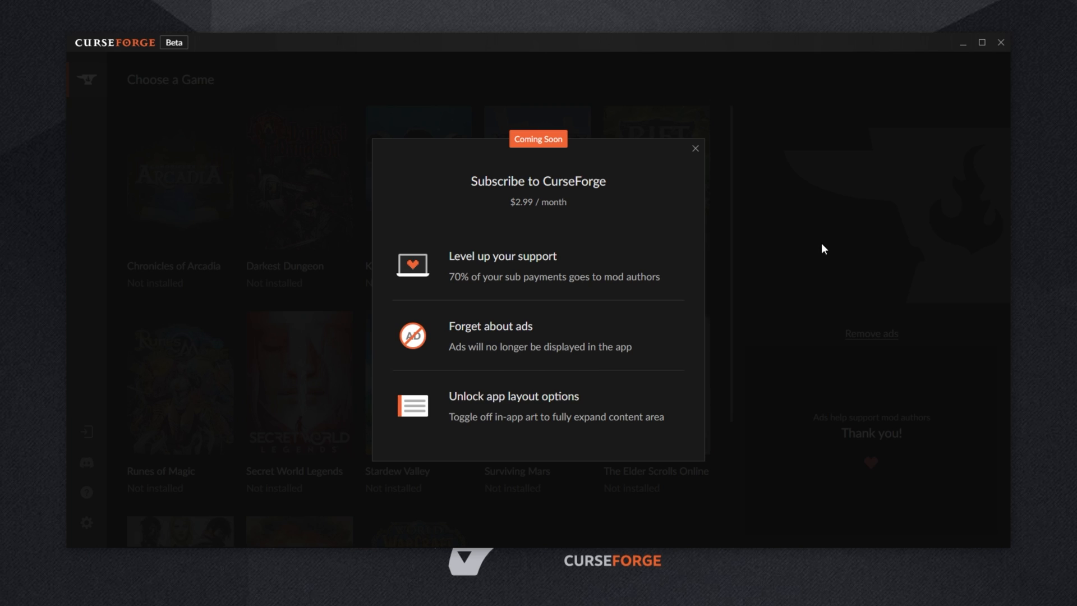
mouse_move(554, 108)
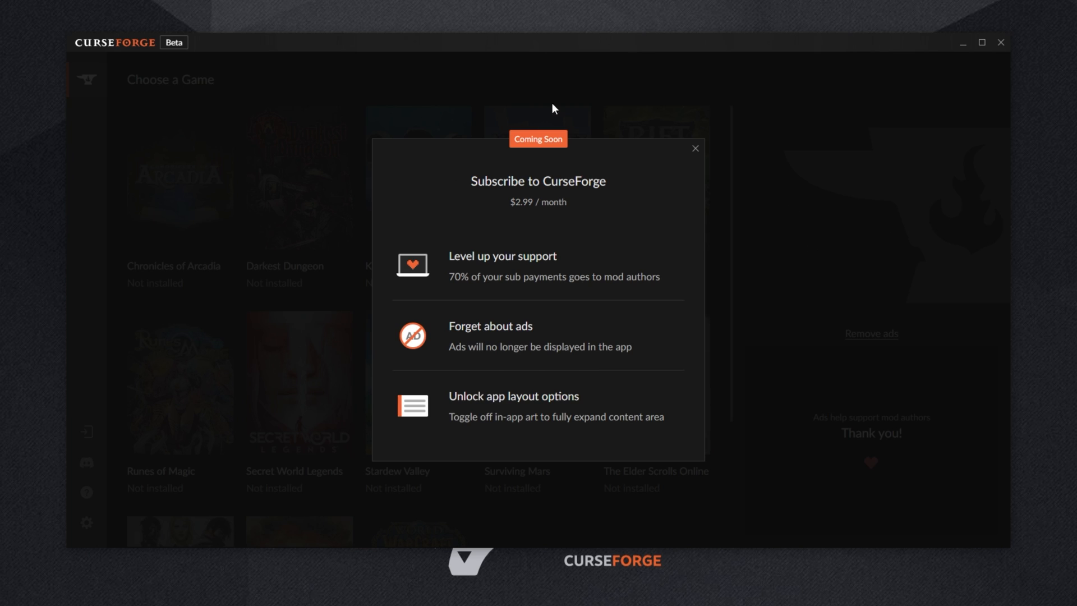
mouse_move(560, 276)
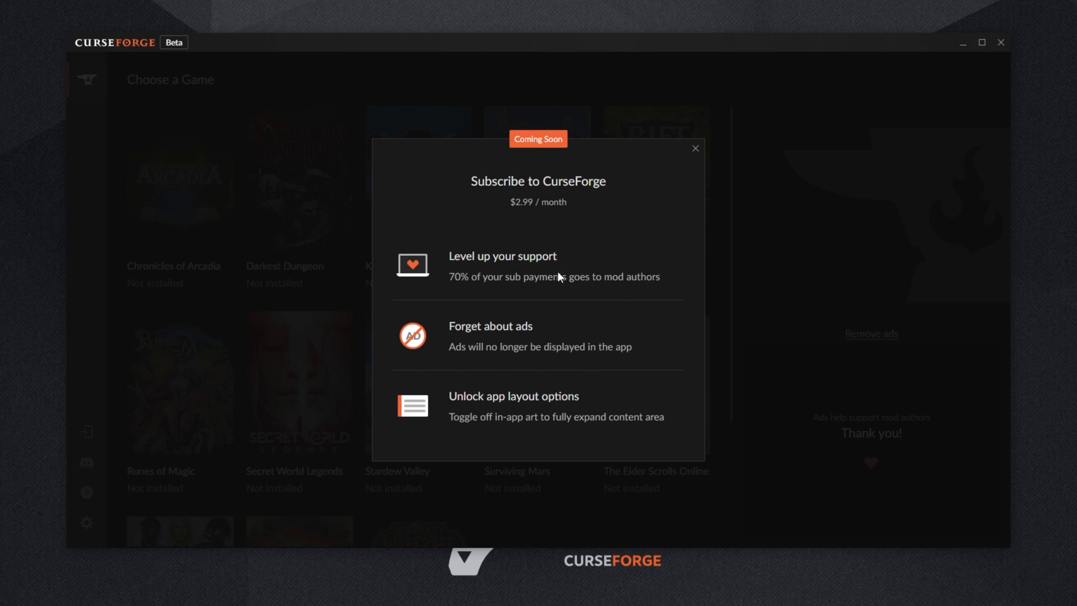
left_click(695, 149)
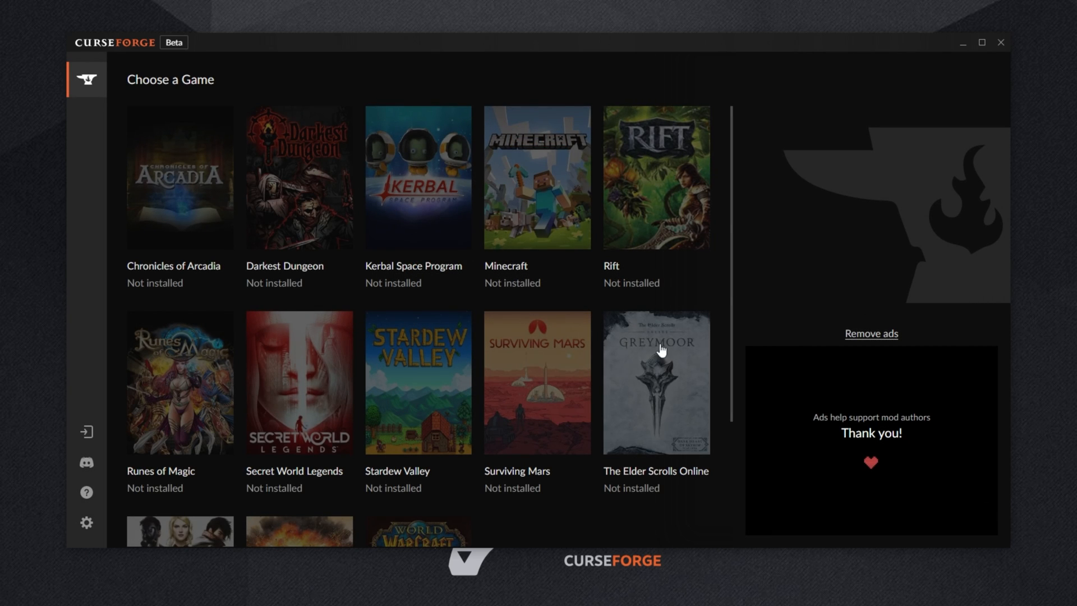
mouse_move(841, 239)
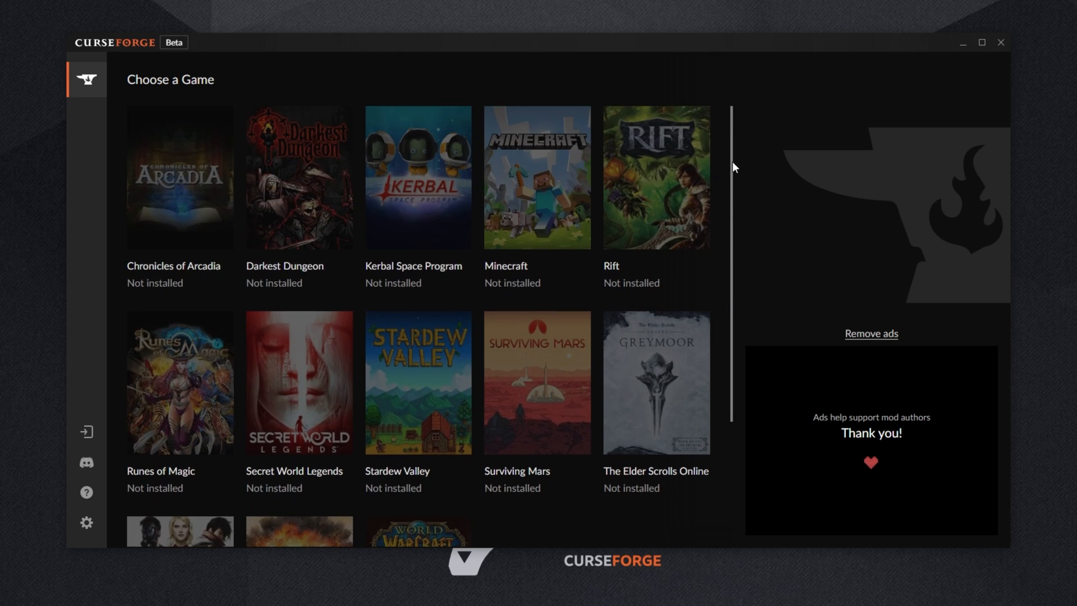
mouse_move(506, 175)
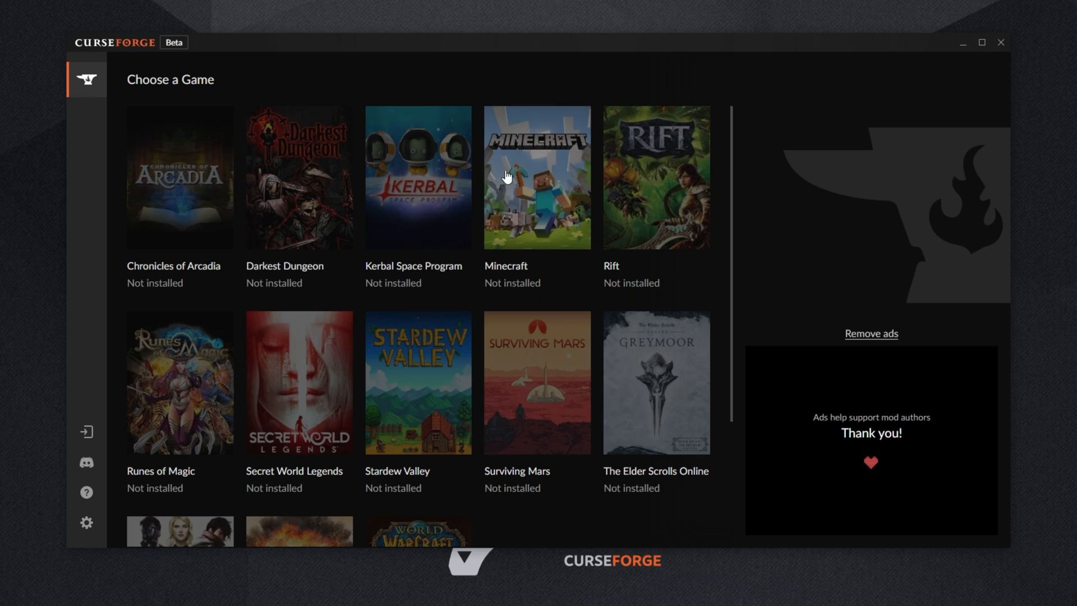
Choose Minecraft in the Choose a Game grid.
left_click(536, 177)
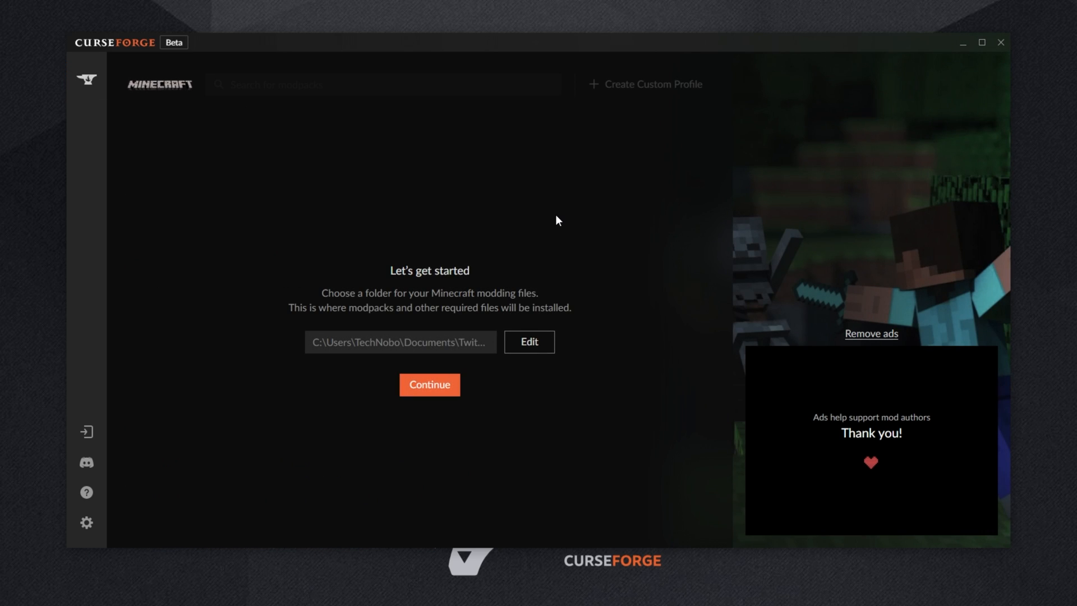
mouse_move(554, 250)
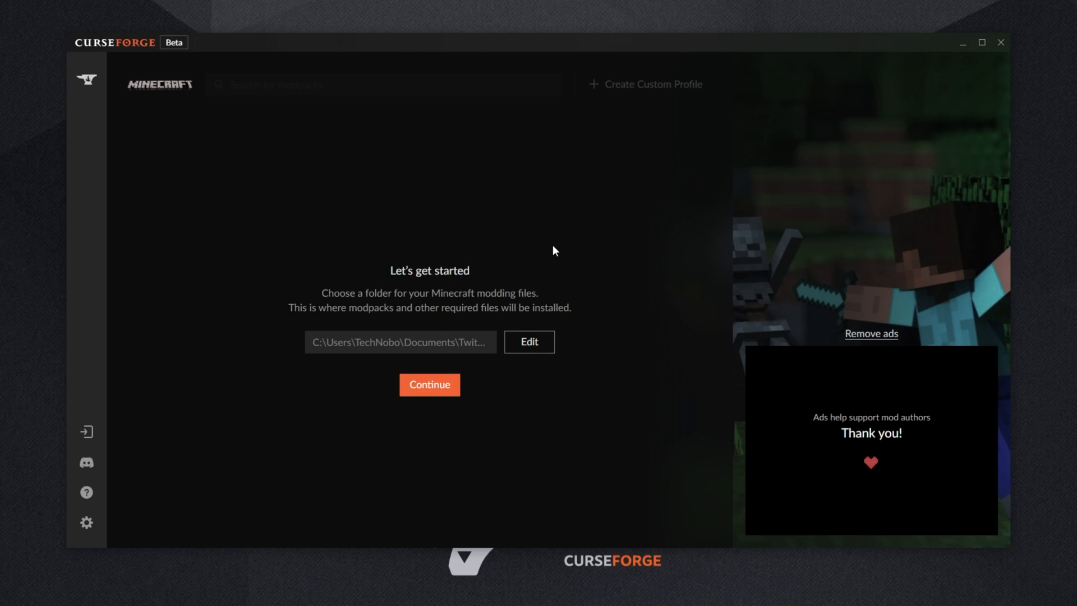
mouse_move(369, 311)
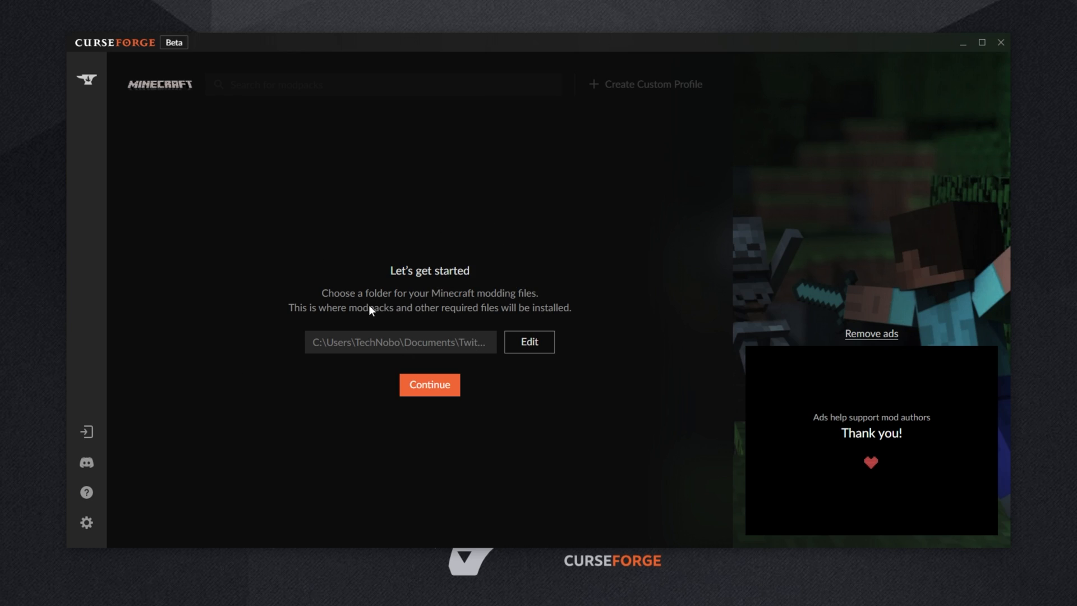
mouse_move(372, 317)
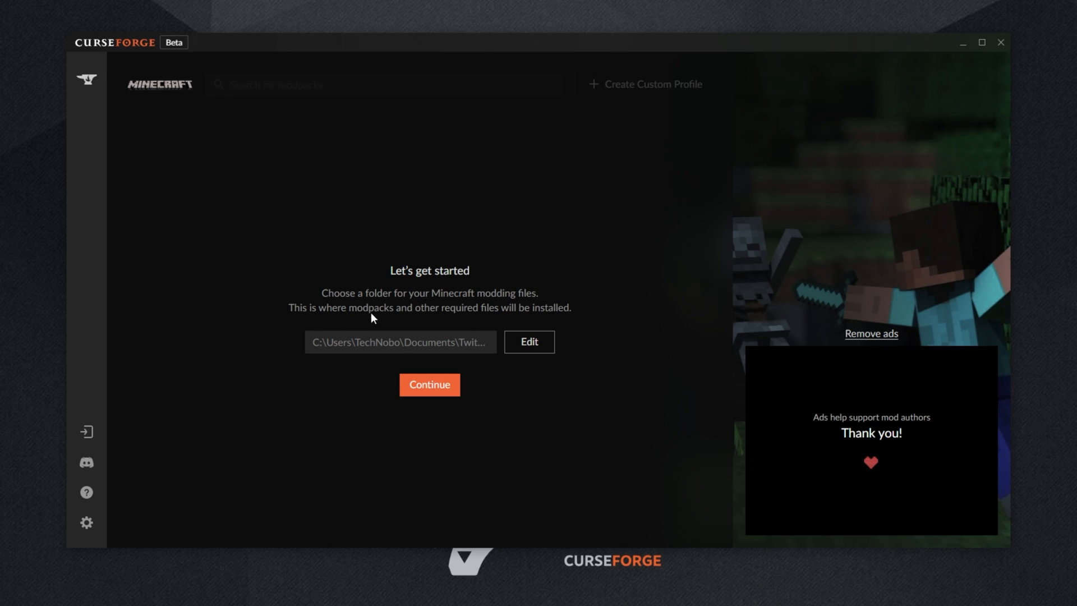
mouse_move(566, 320)
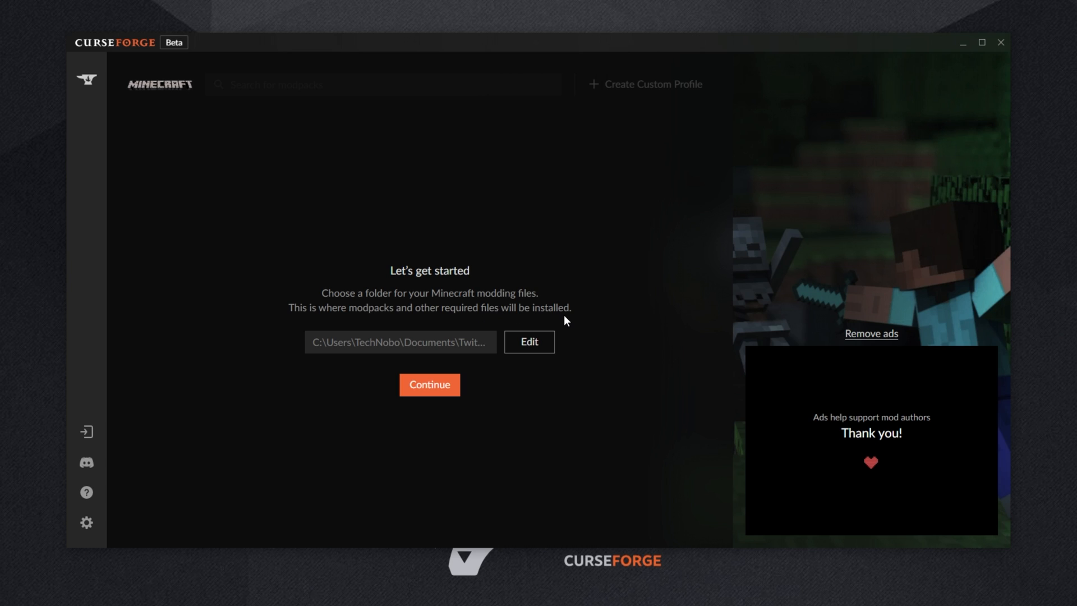
Edit the modding folder and view Twitch's Minecraft Path under Settings > Minecraft.
left_click(529, 341)
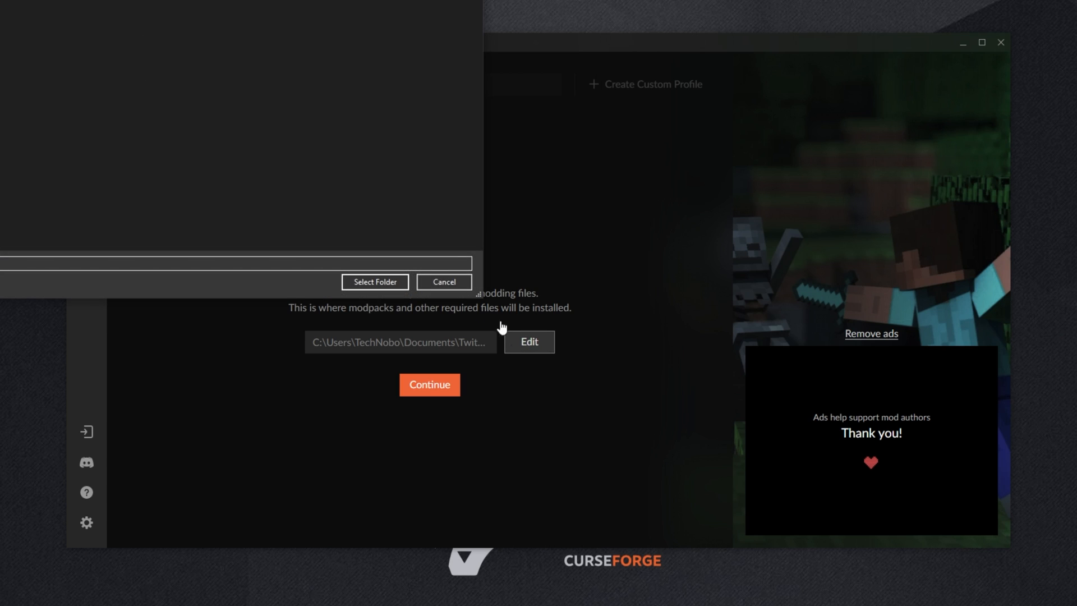
left_click(528, 342)
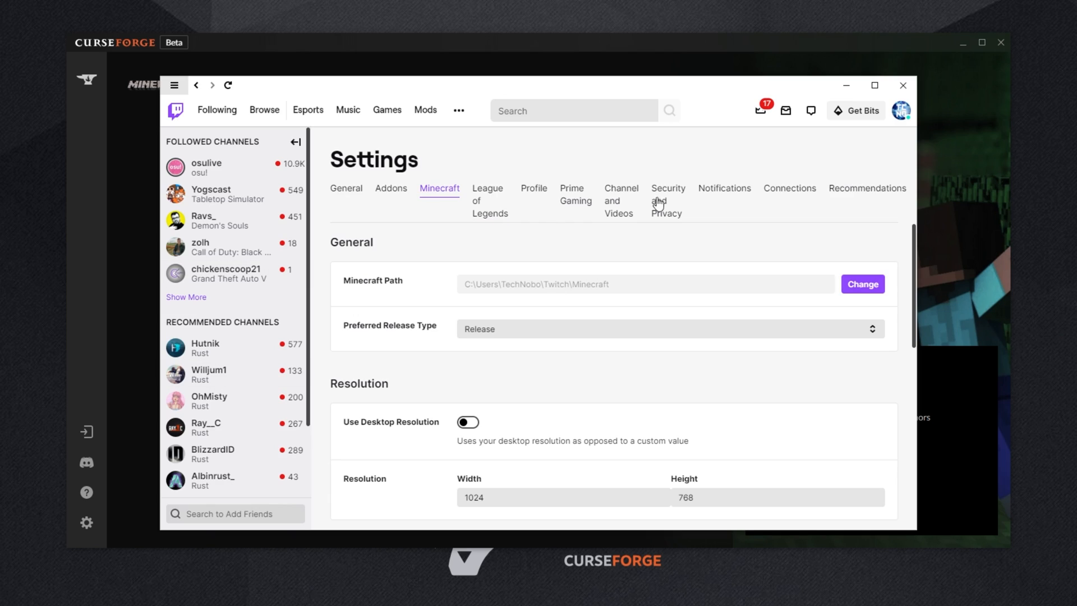
left_click(901, 110)
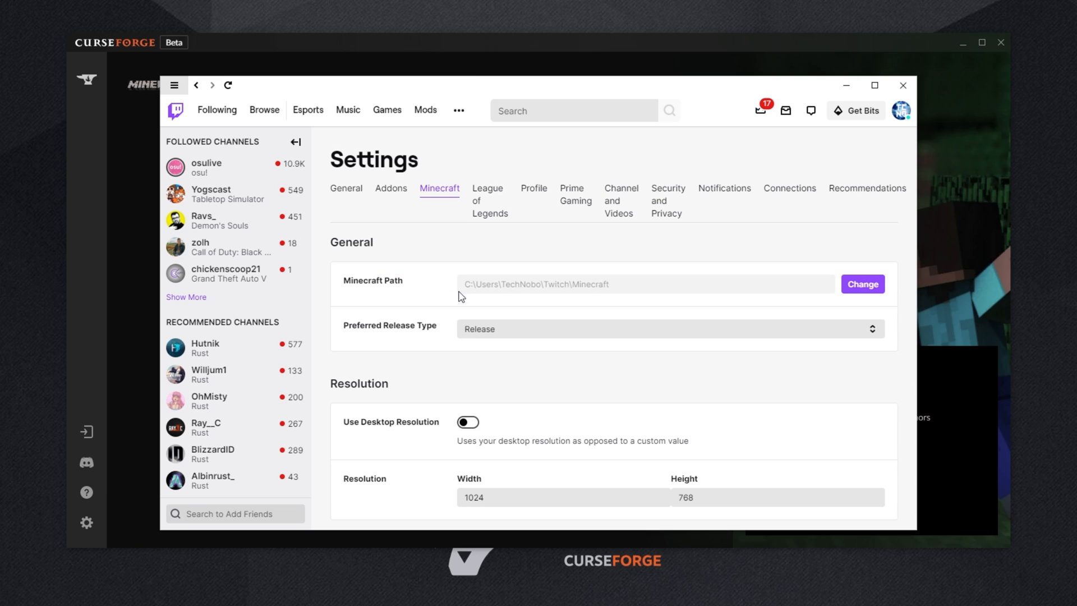
left_click_drag(462, 284, 591, 284)
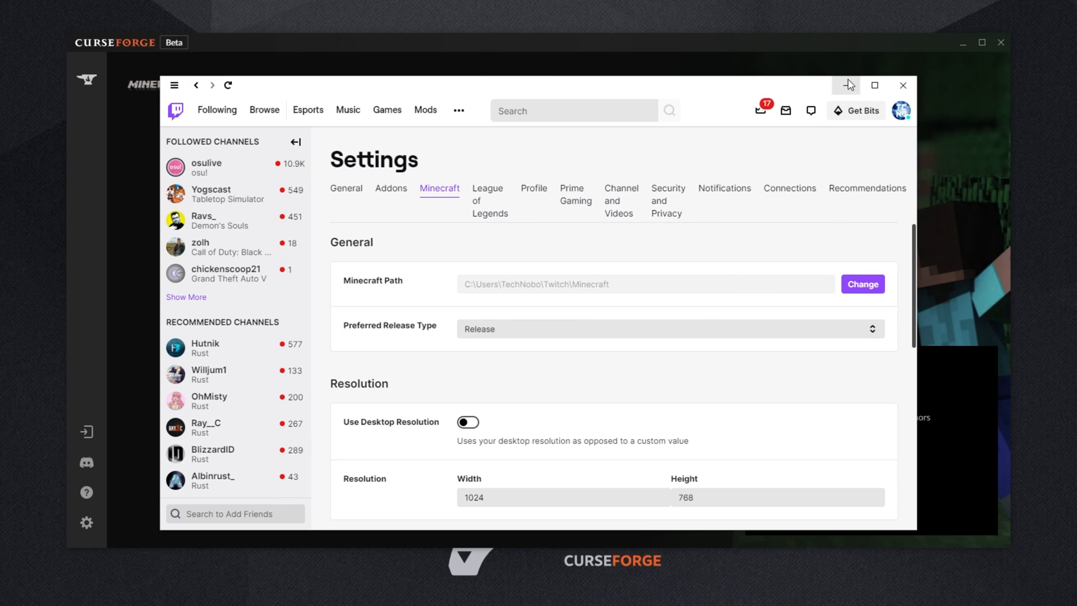
Close Twitch settings and install Valhelsia 2 from Browse Modpacks.
left_click(863, 284)
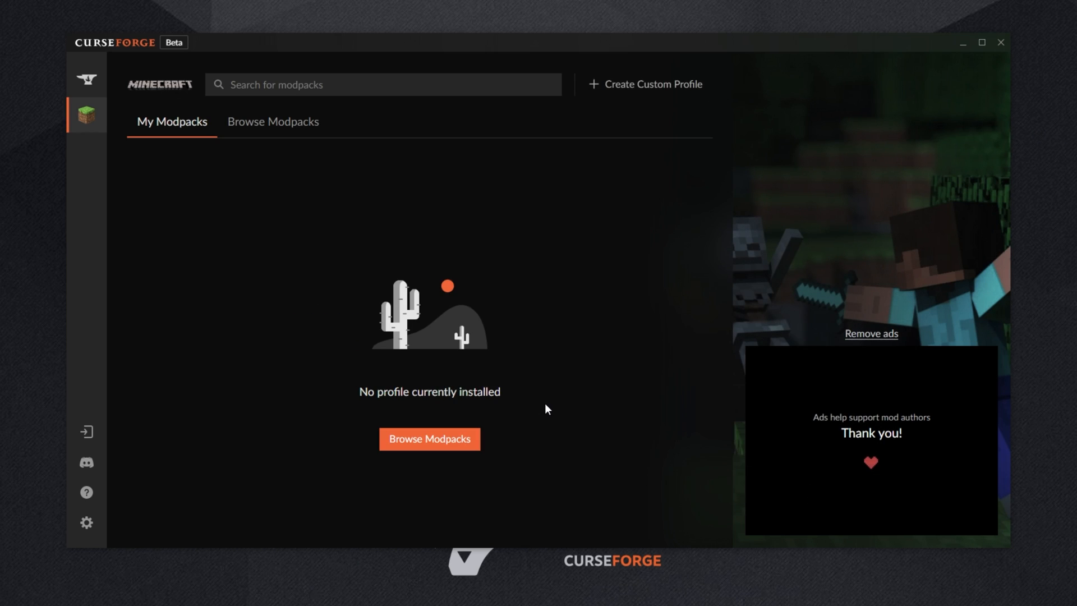
mouse_move(615, 272)
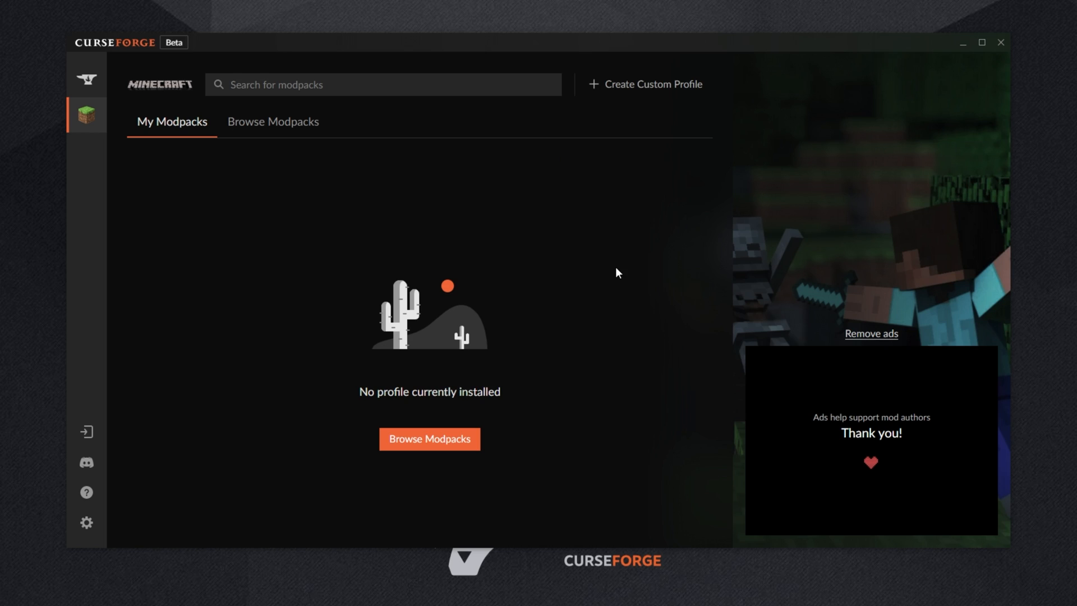
mouse_move(432, 212)
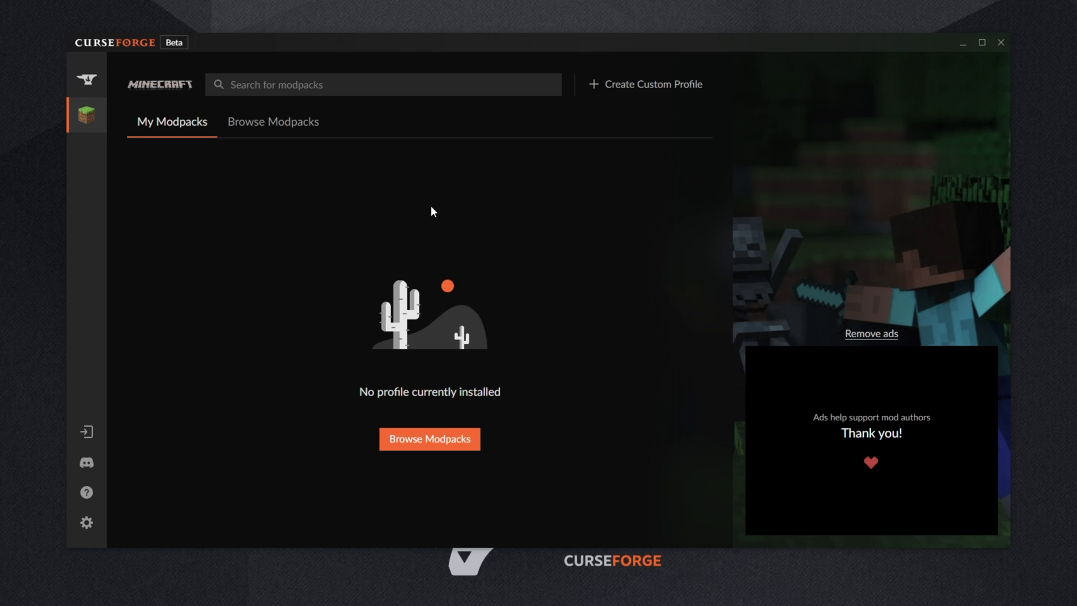
left_click(273, 121)
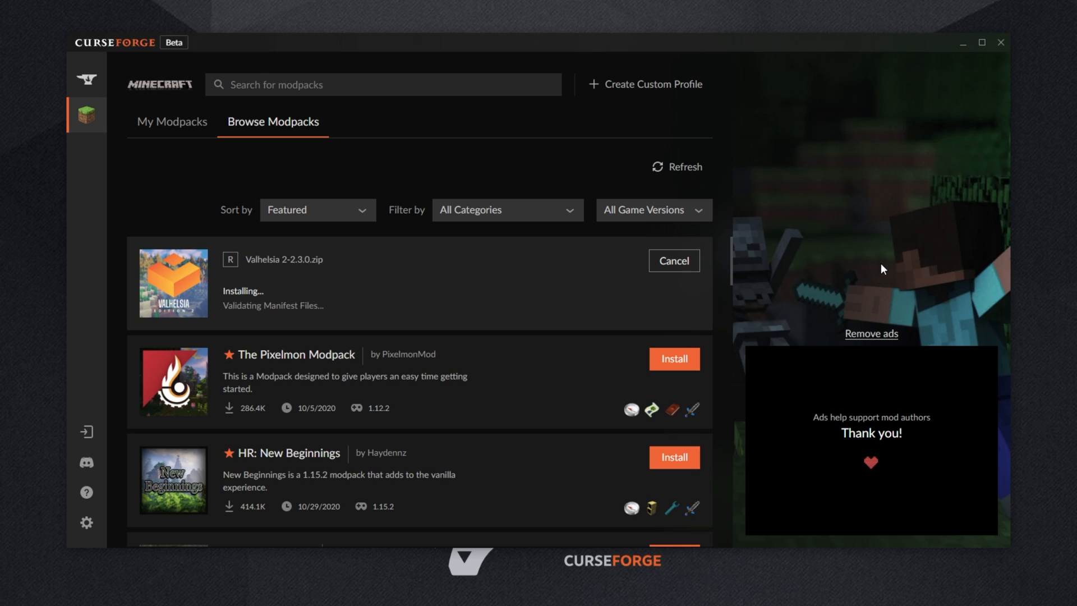
mouse_move(239, 265)
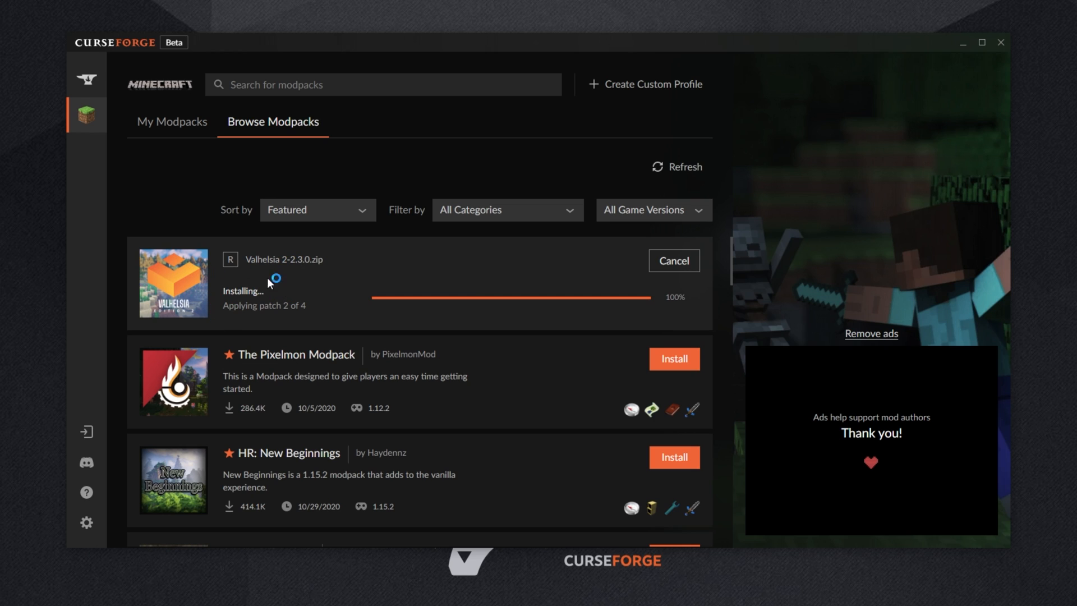
Browse The Pixelmon Modpack's overview, changelog and list of 1.12.2 versions.
left_click(296, 354)
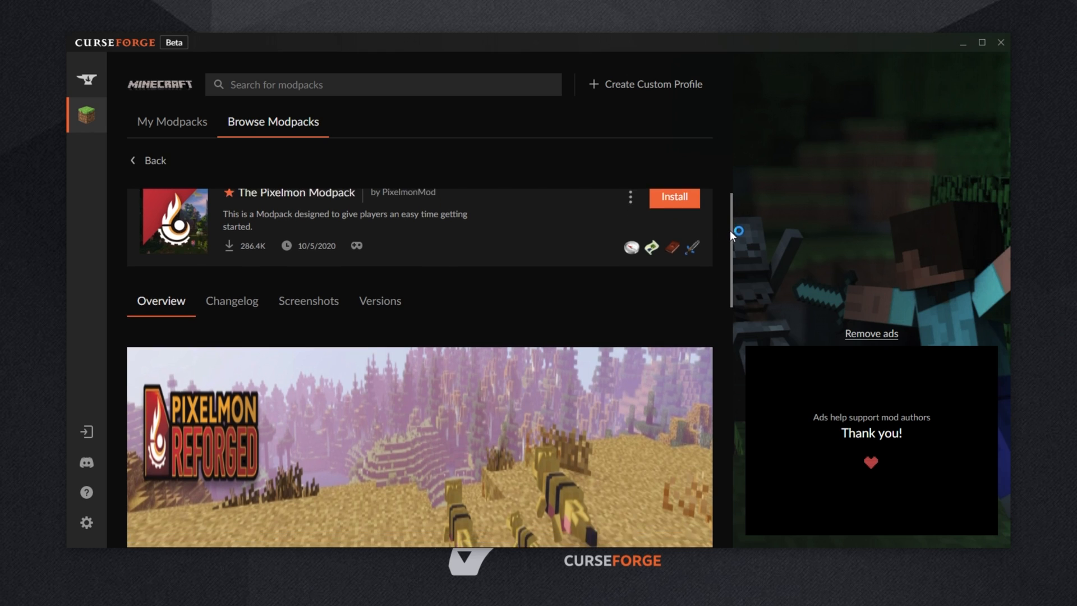
scroll("down", 3)
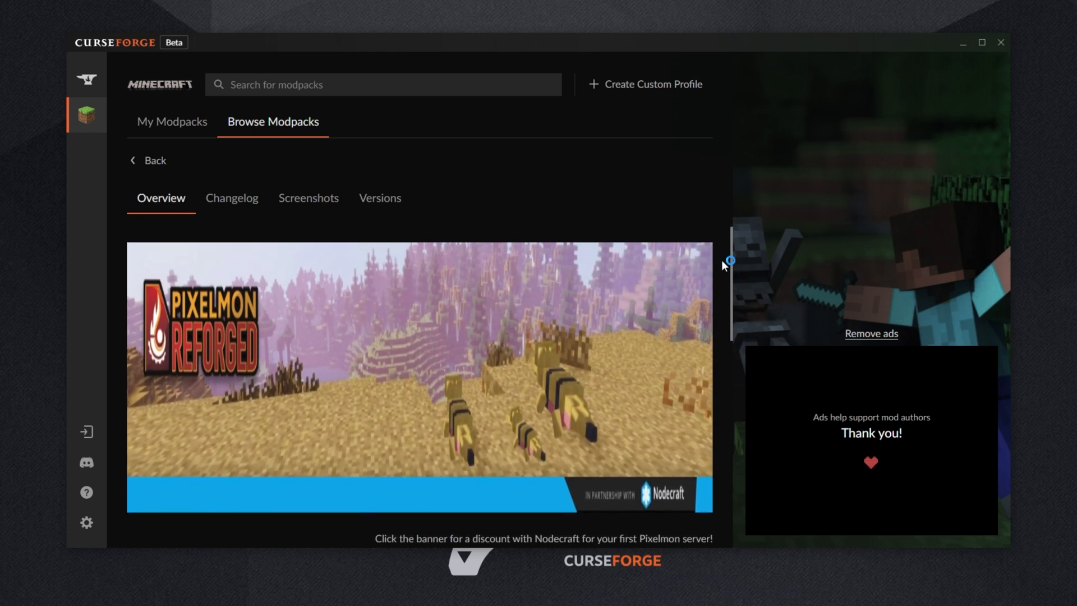
left_click(232, 198)
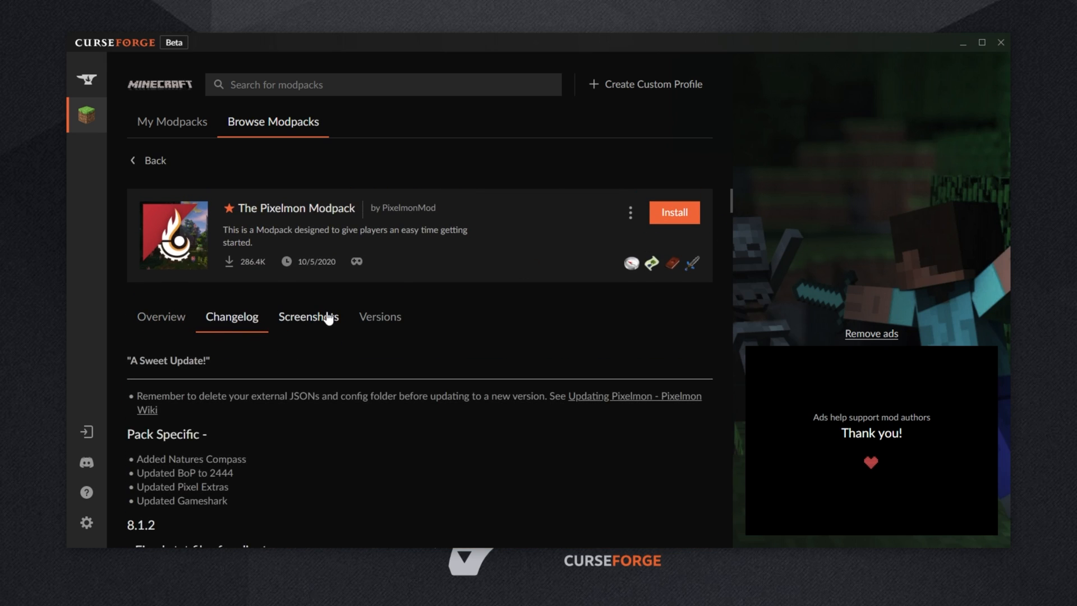
left_click(380, 316)
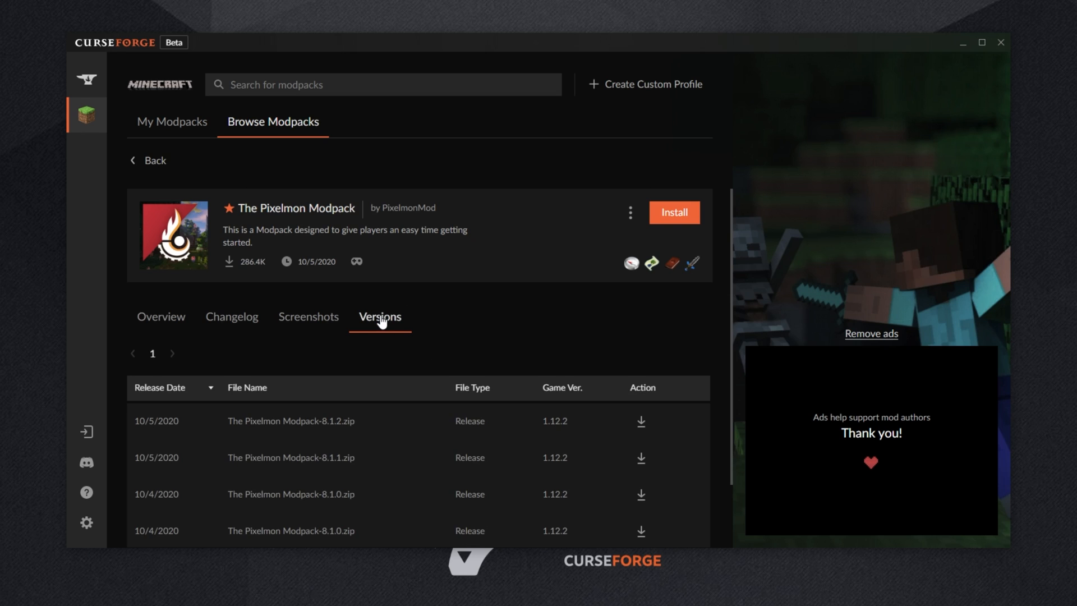
scroll("down", 3)
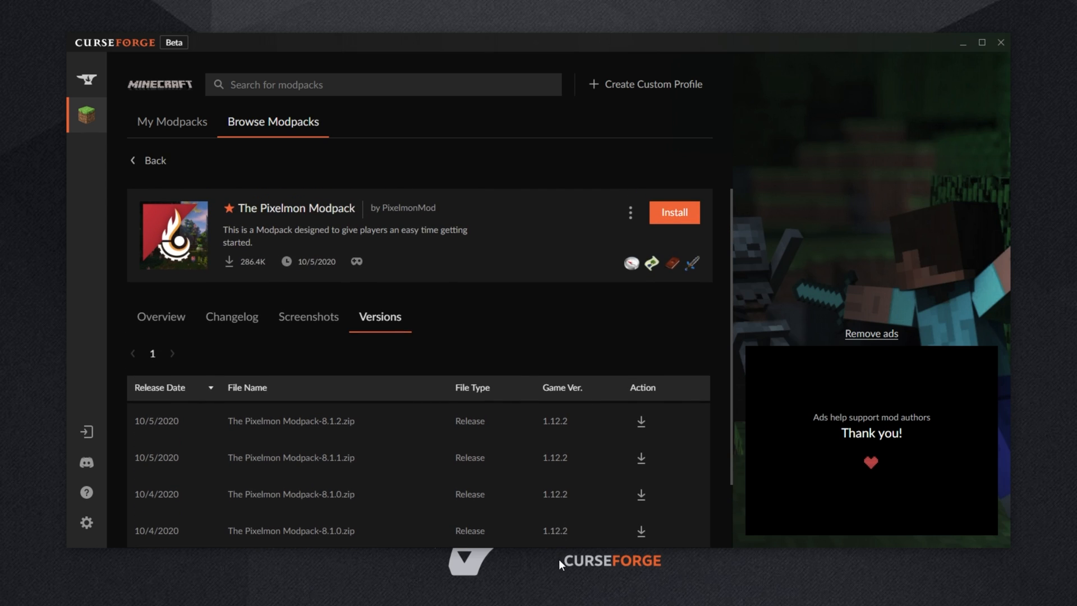
Go back to browsing, open My Modpacks, and play the installed Valhelsia 2.
left_click(148, 160)
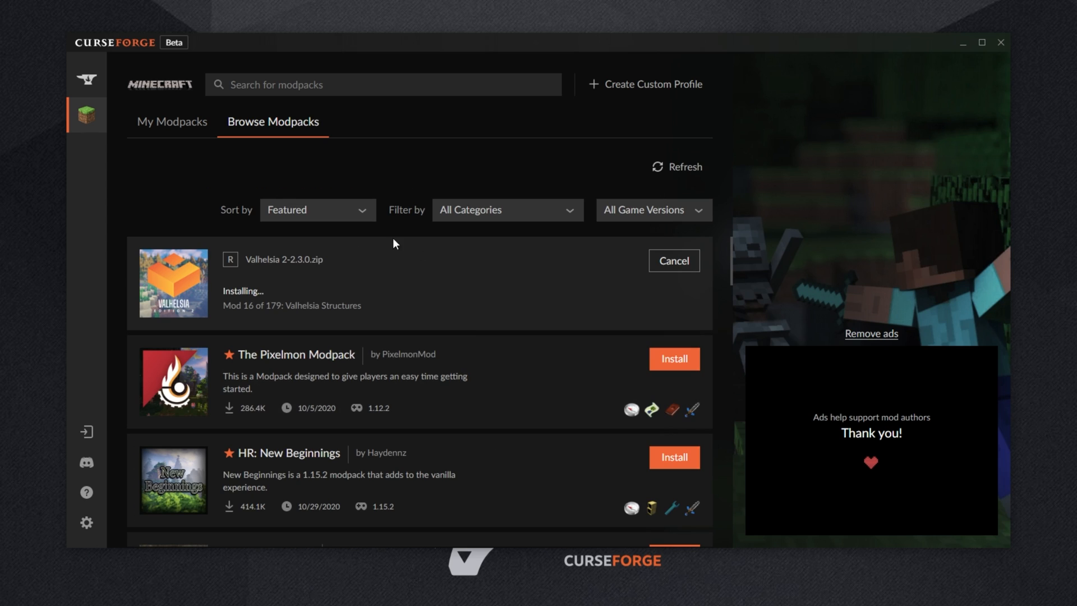
mouse_move(209, 120)
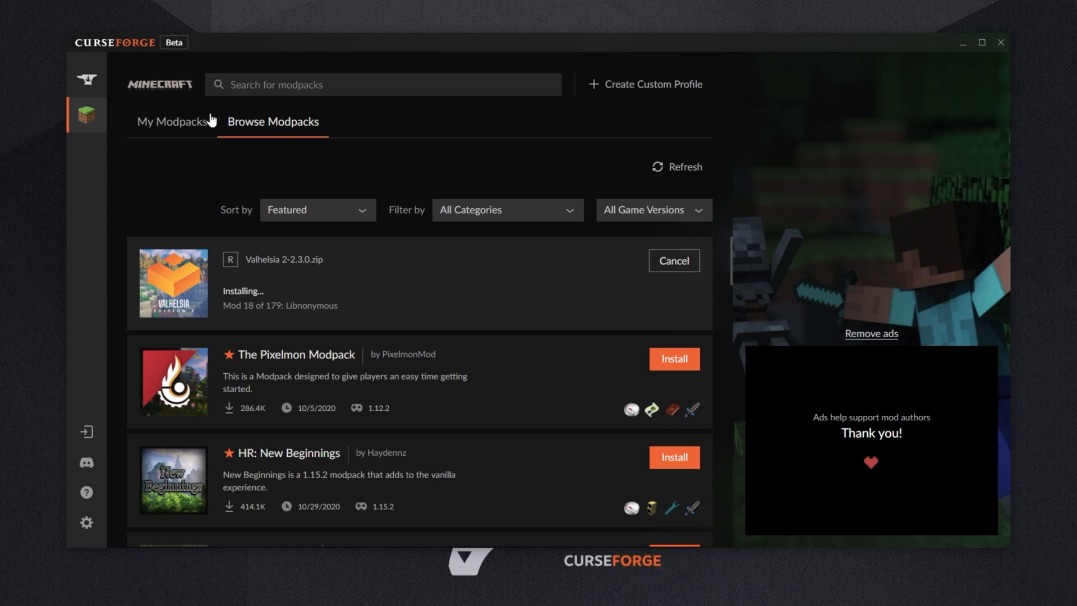
left_click(171, 122)
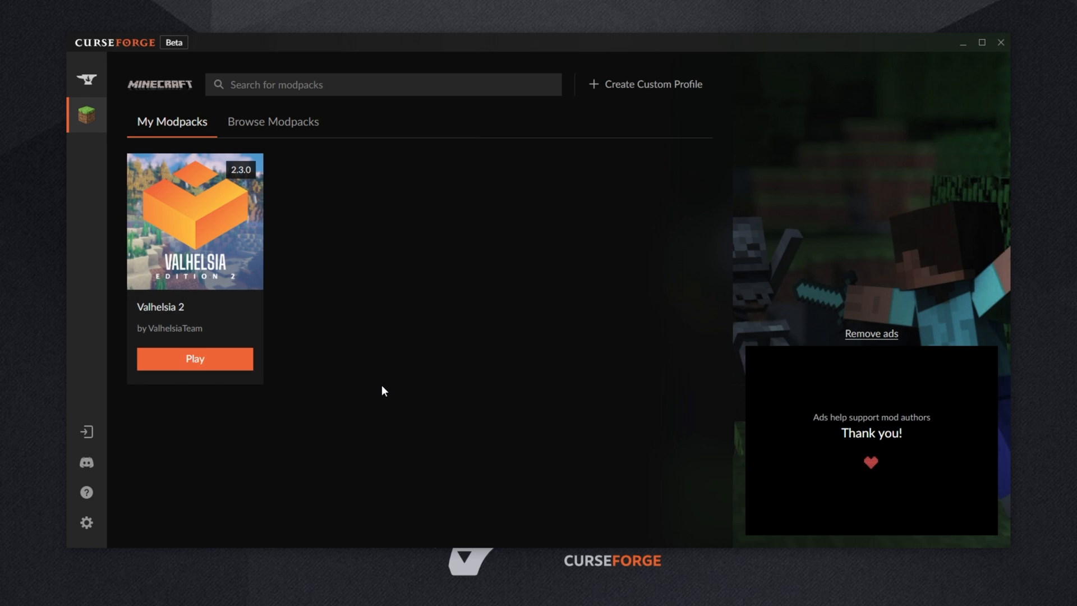
left_click(195, 358)
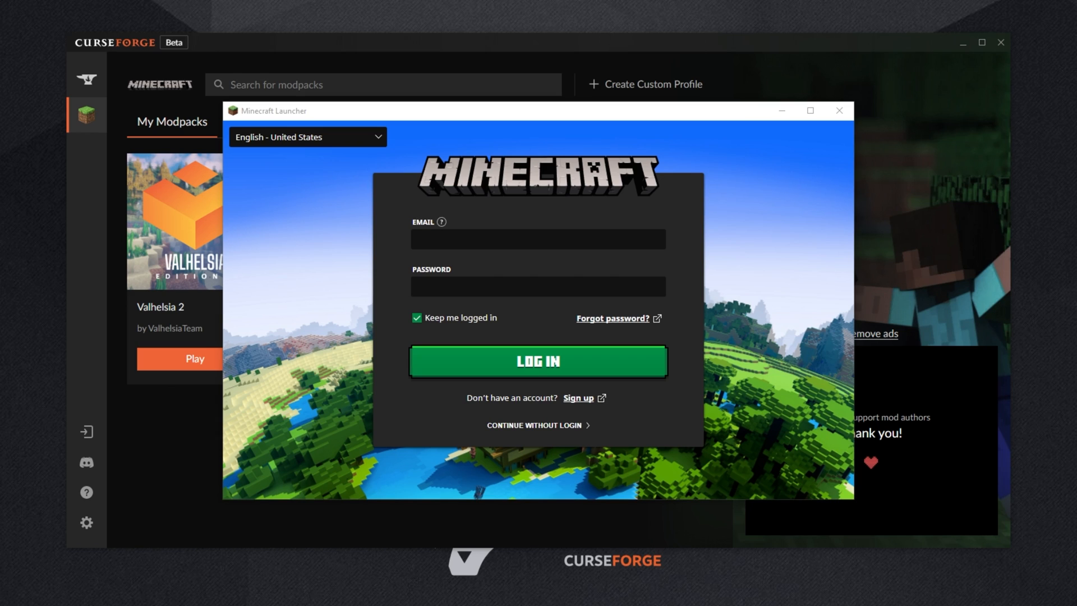
Log in to the Minecraft Launcher and play the Valhelsia 2 installation.
left_click(538, 361)
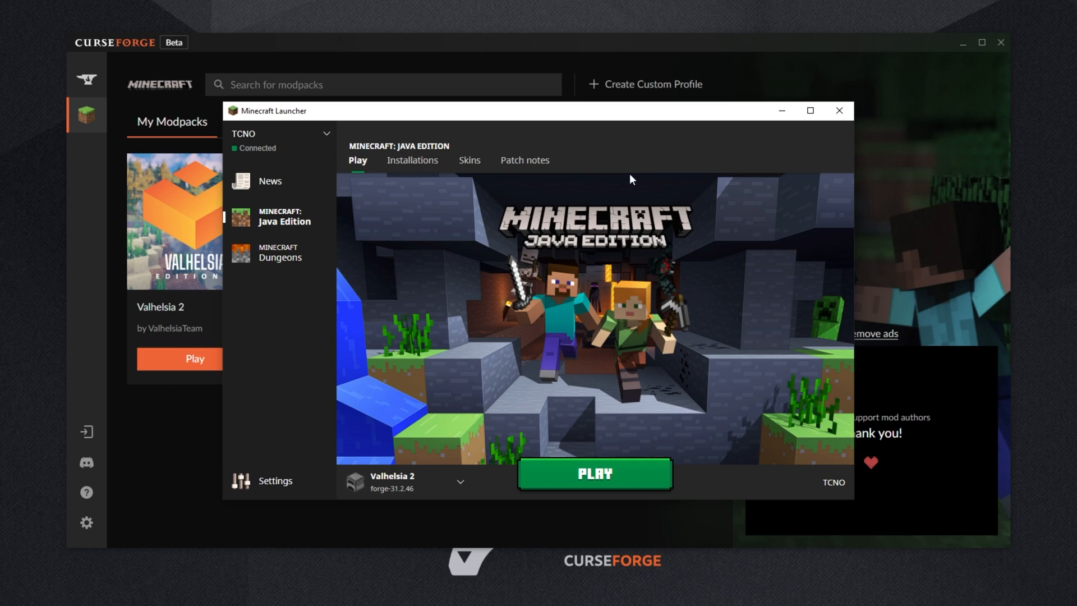
mouse_move(324, 141)
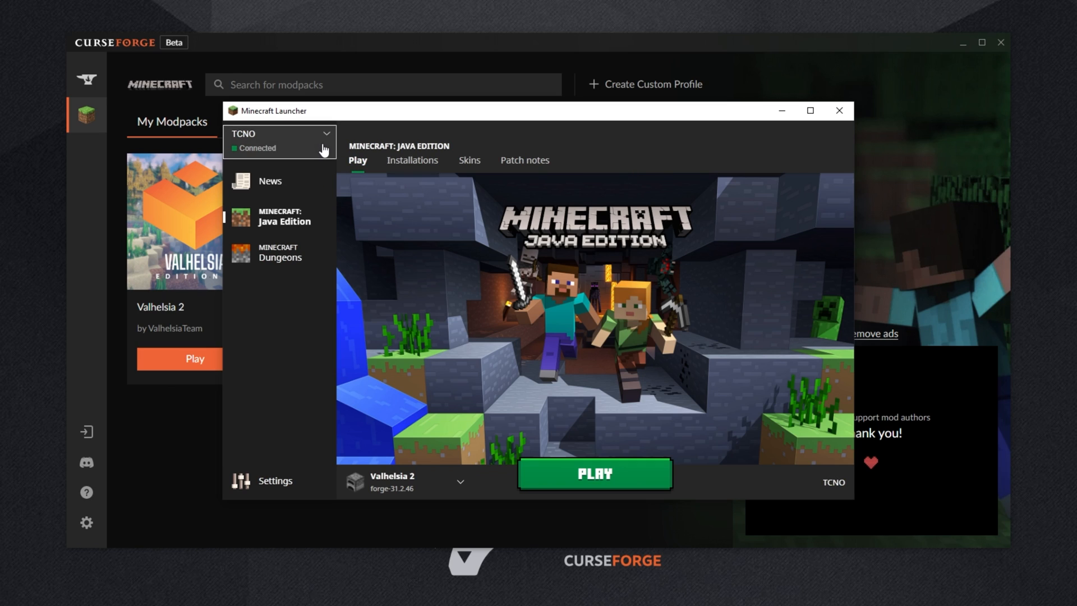
left_click(279, 138)
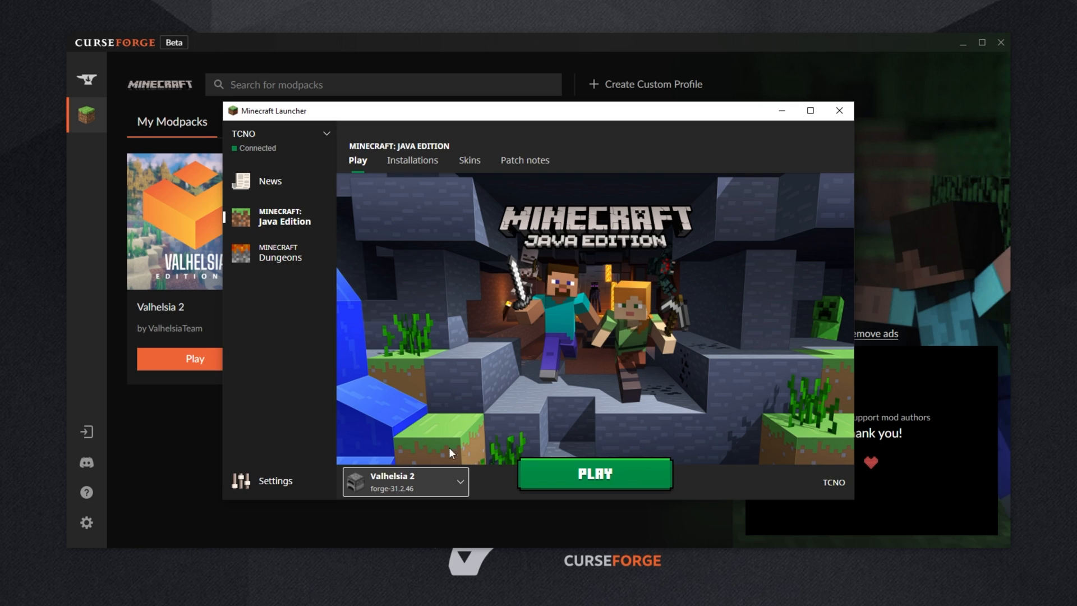
mouse_move(572, 462)
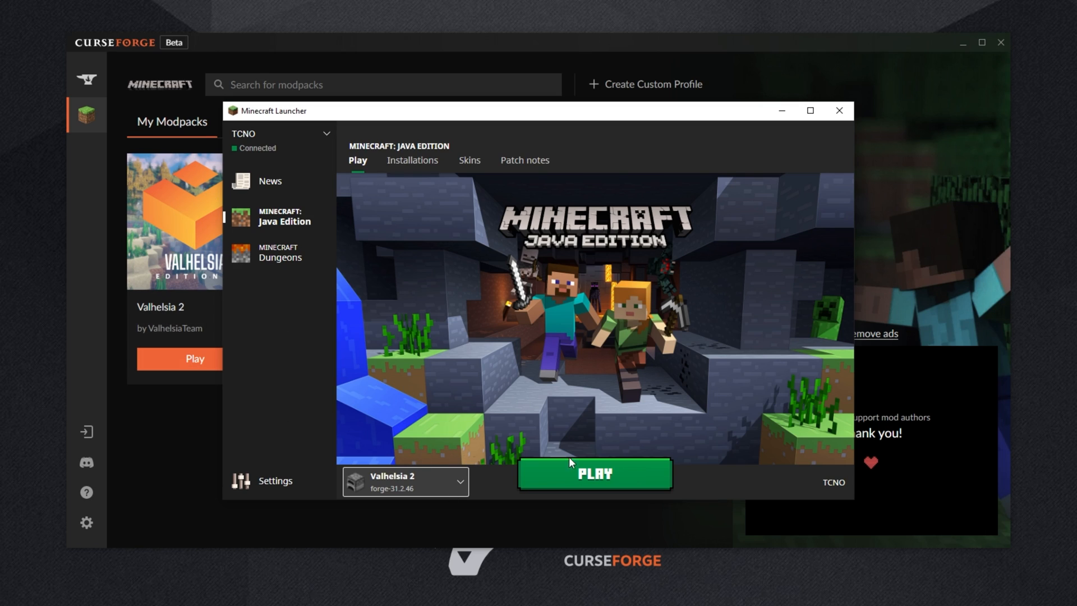
left_click(594, 474)
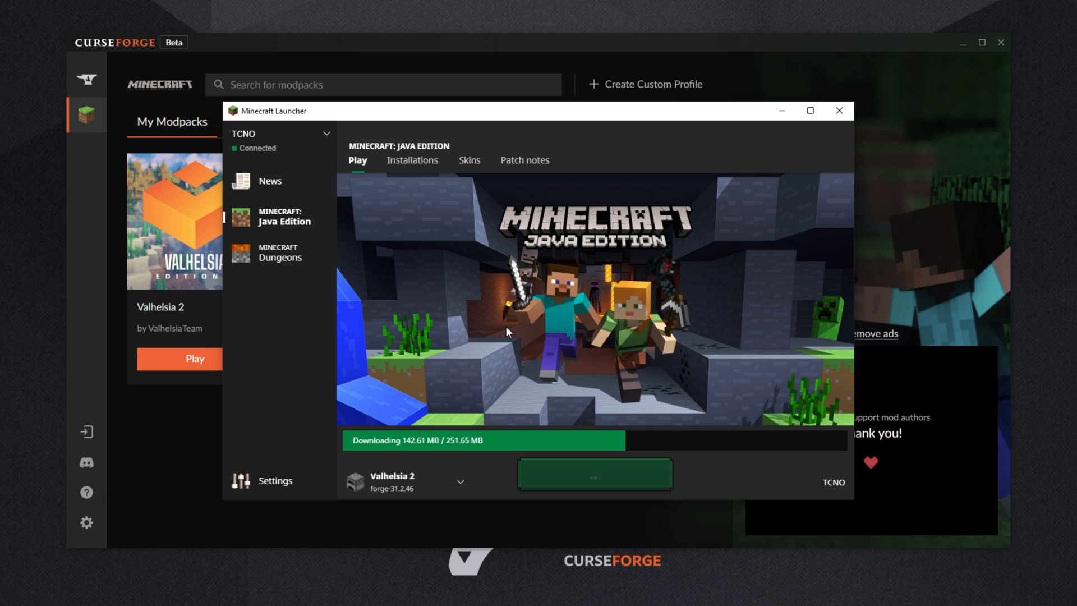
mouse_move(446, 131)
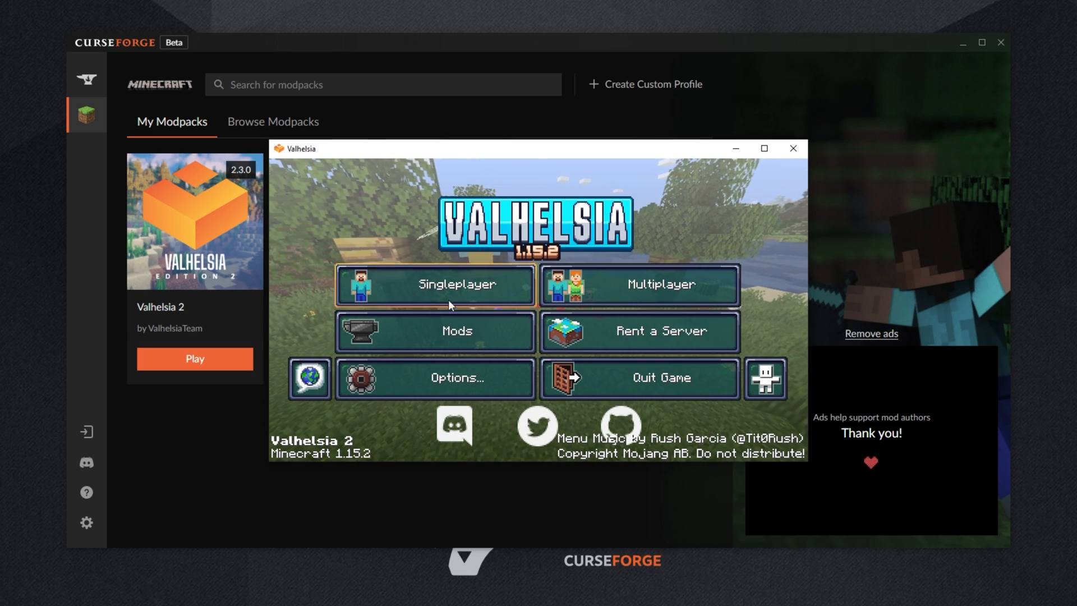
View the multiplayer screen, return to the 1.15.2 title menu, and quit Minecraft.
left_click(434, 283)
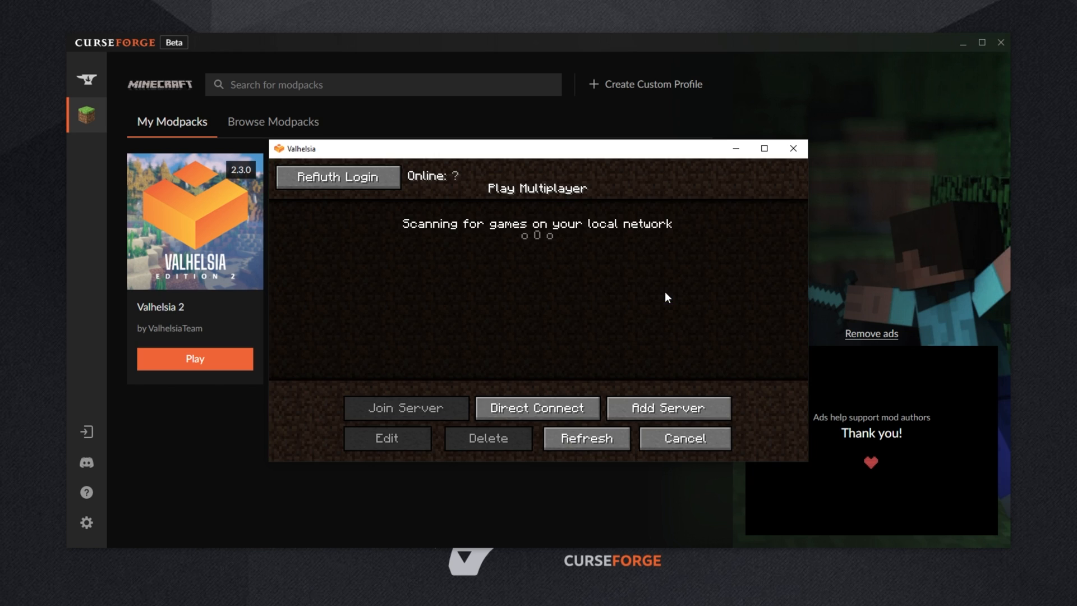
left_click(684, 438)
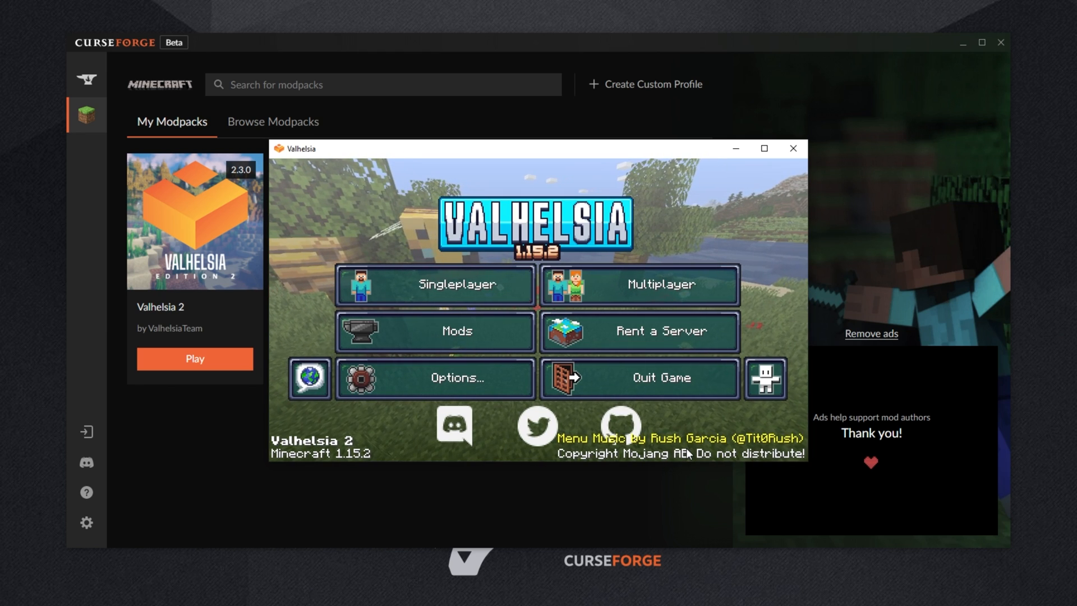
left_click(434, 378)
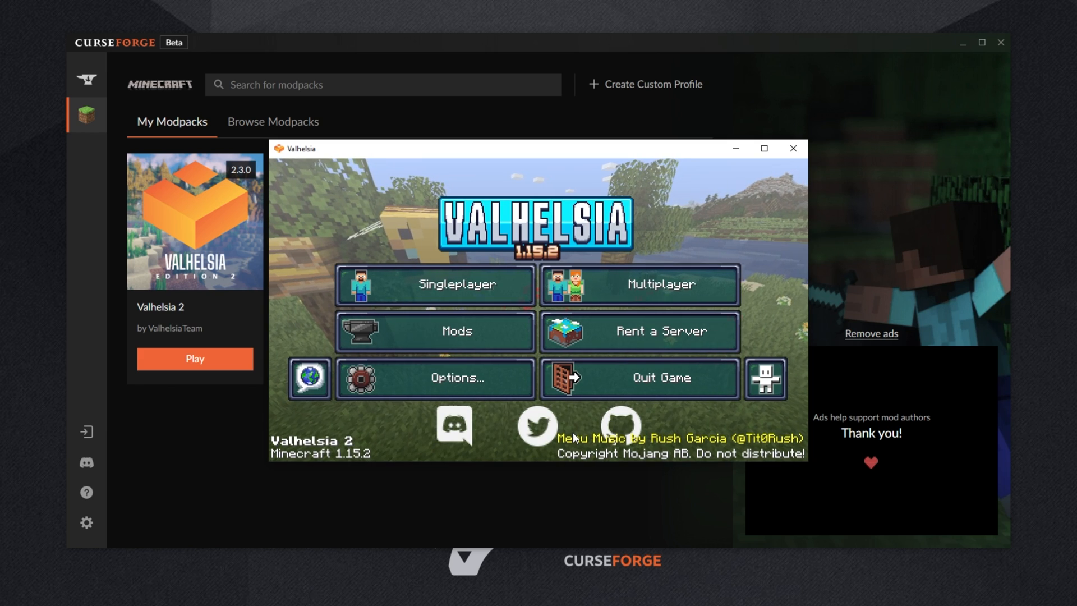
left_click(793, 148)
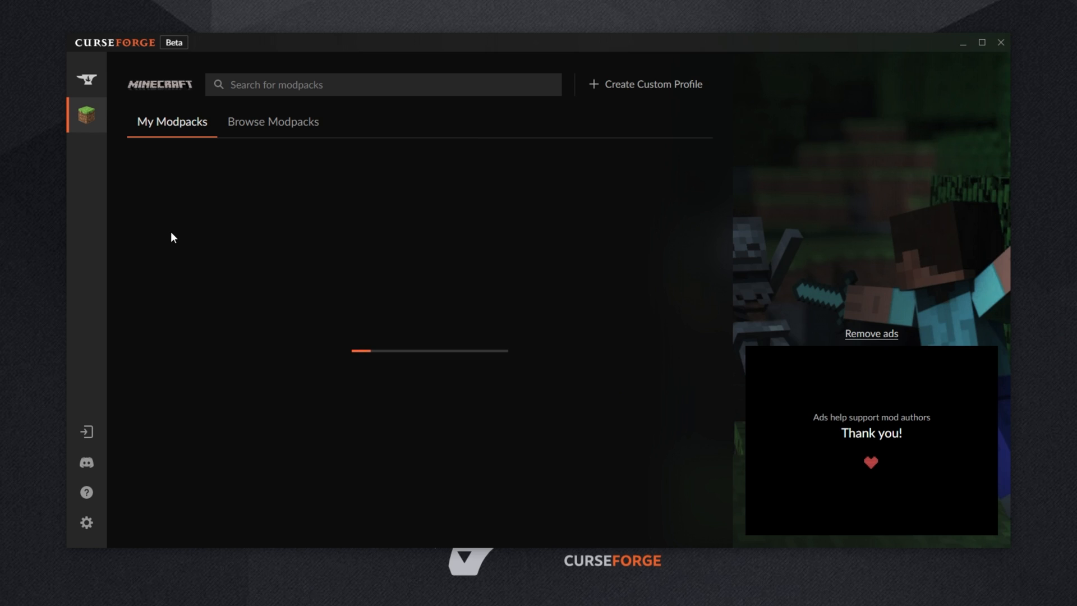
left_click(602, 212)
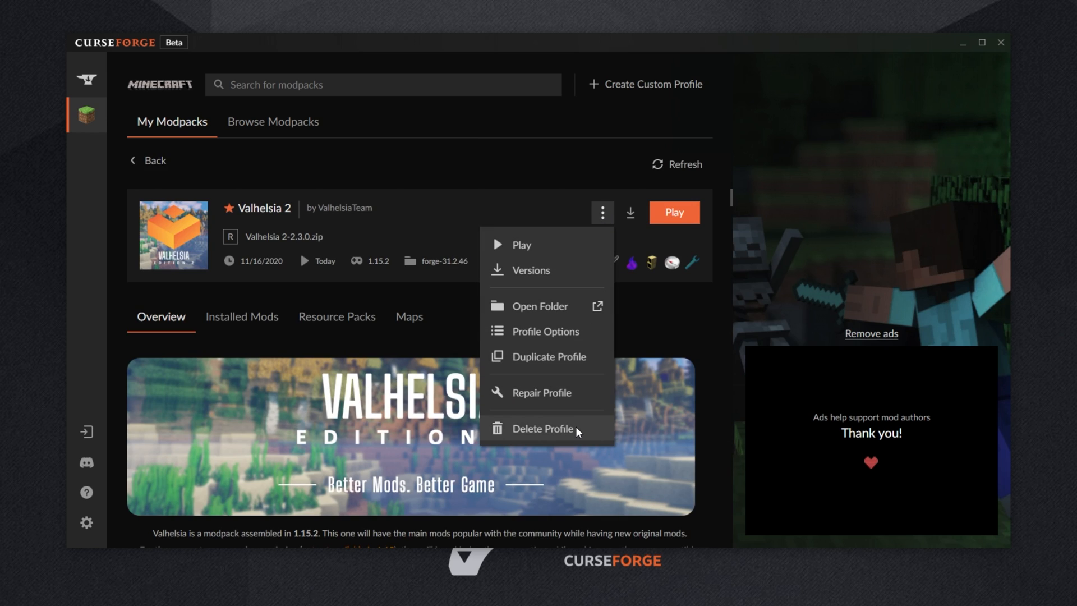
mouse_move(607, 330)
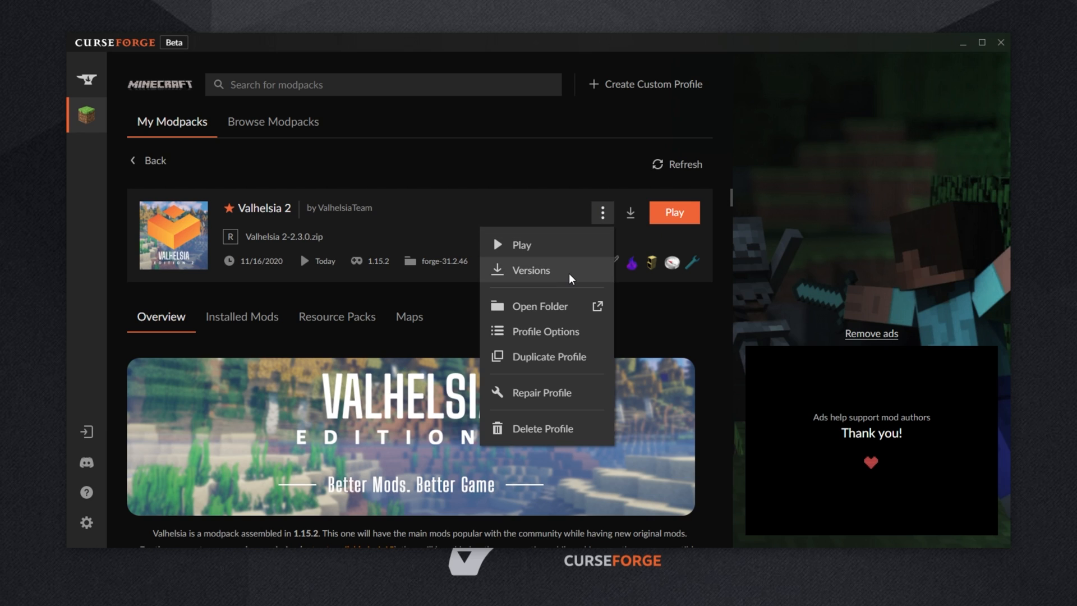
left_click(530, 269)
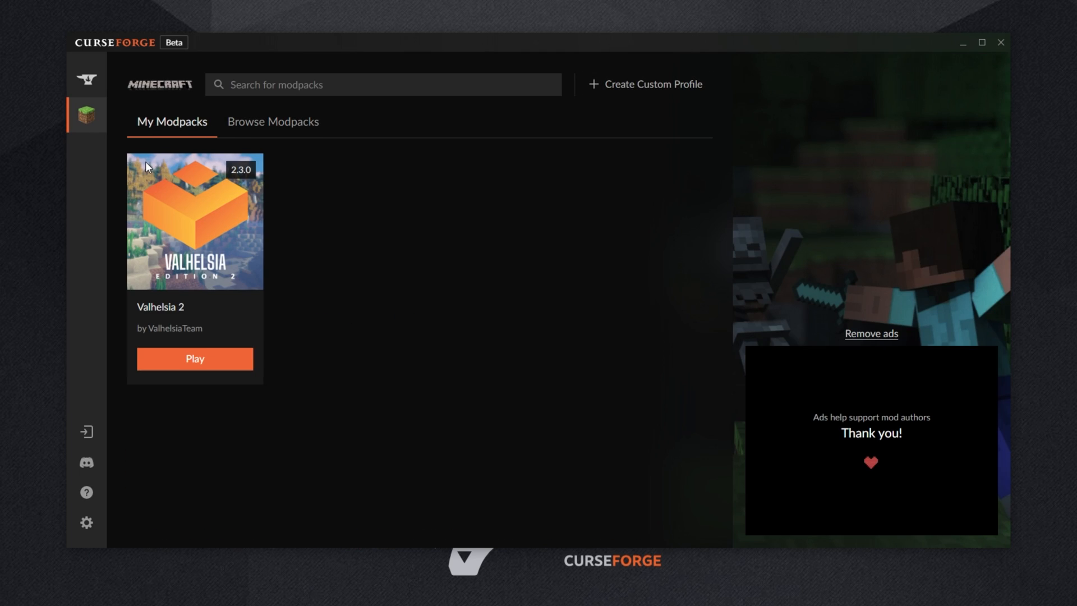
mouse_move(425, 161)
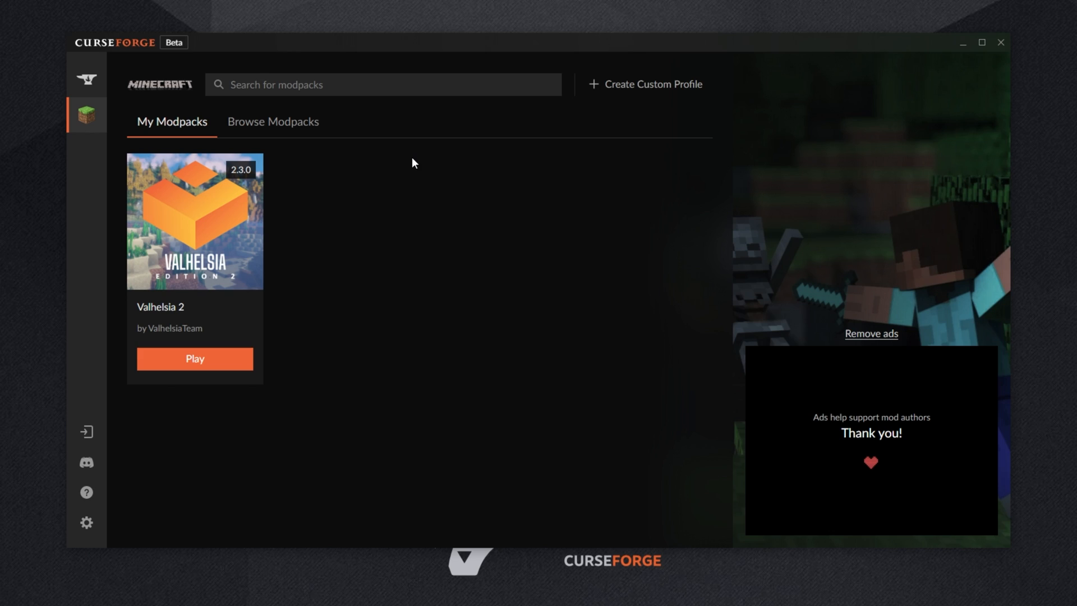
mouse_move(409, 163)
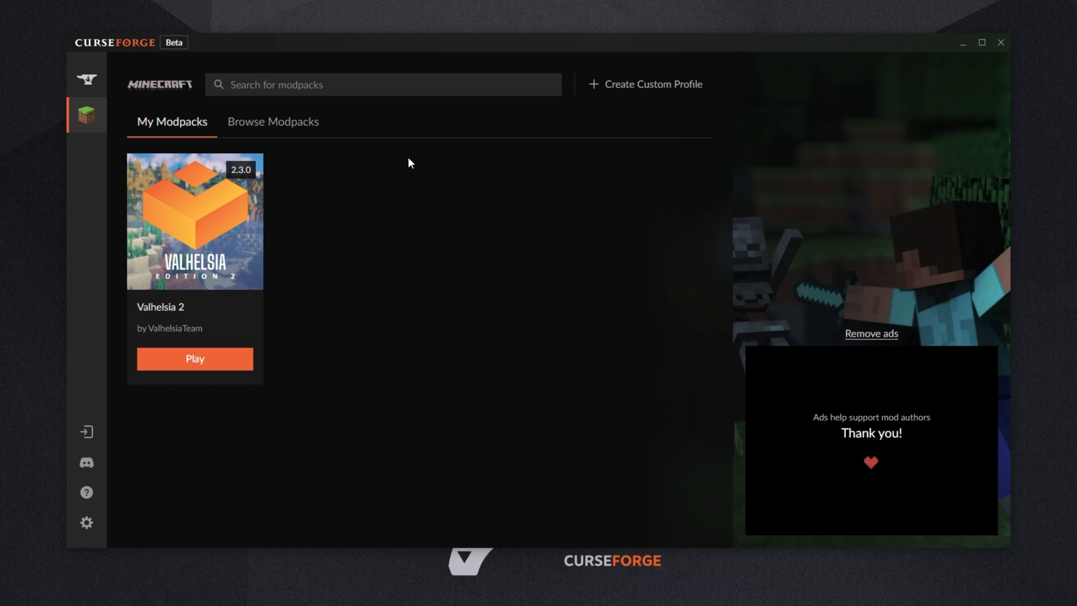
mouse_move(540, 285)
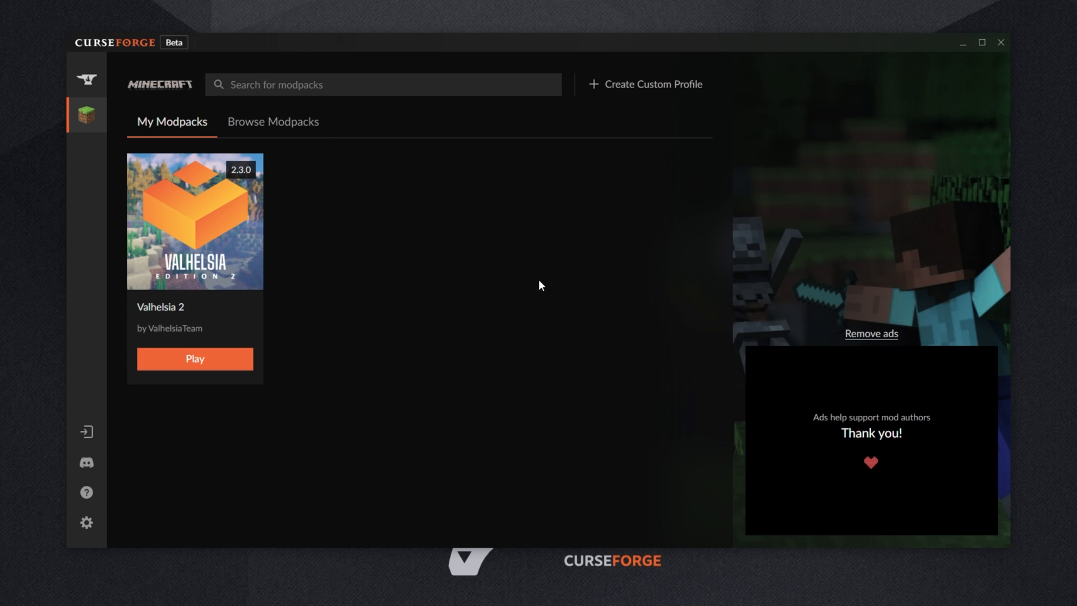
mouse_move(529, 296)
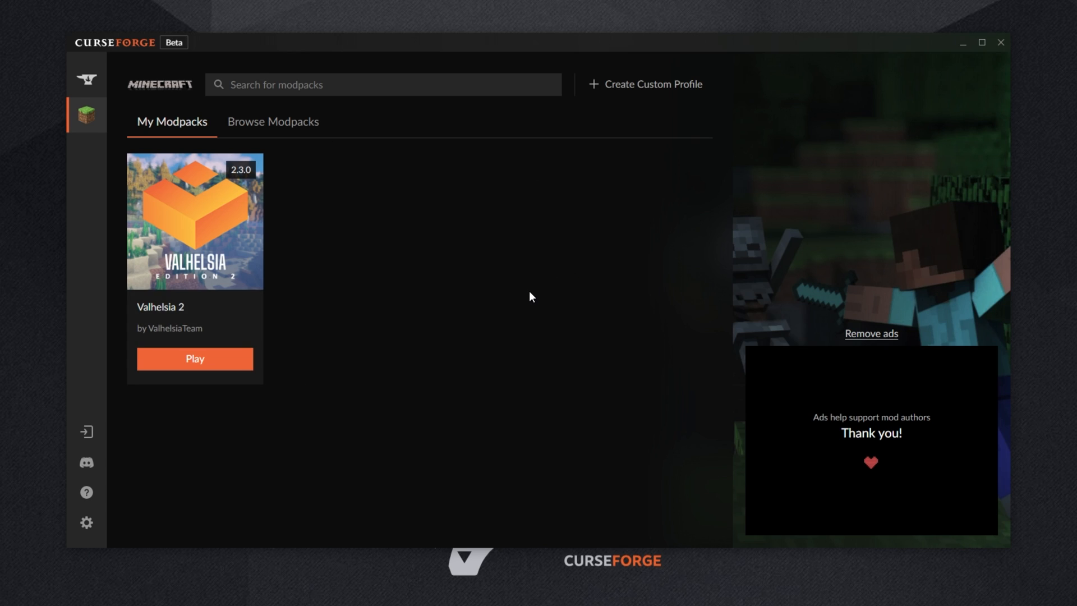
mouse_move(507, 312)
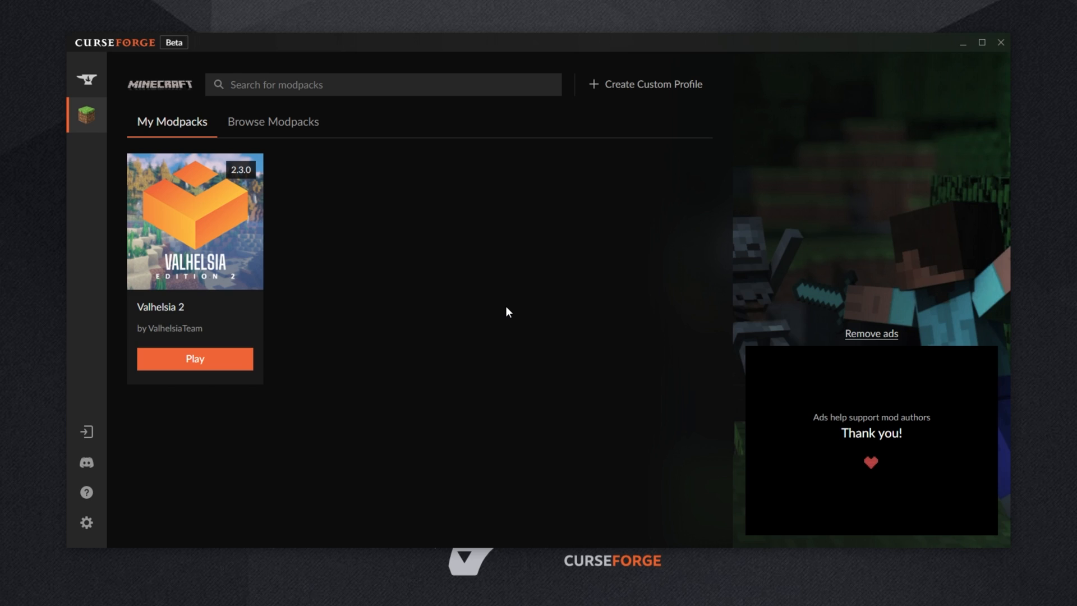
mouse_move(492, 298)
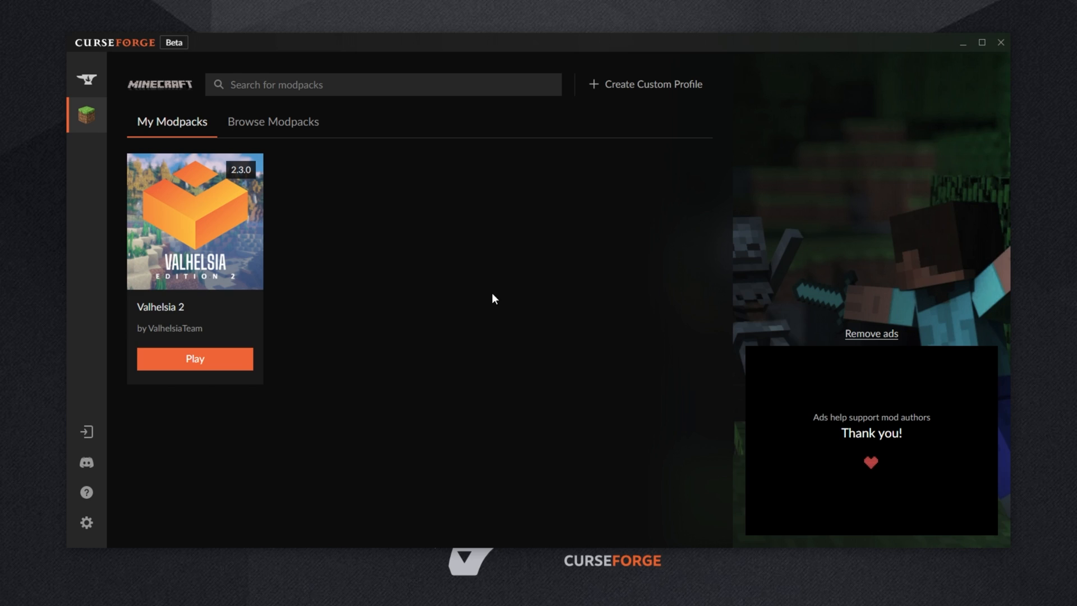